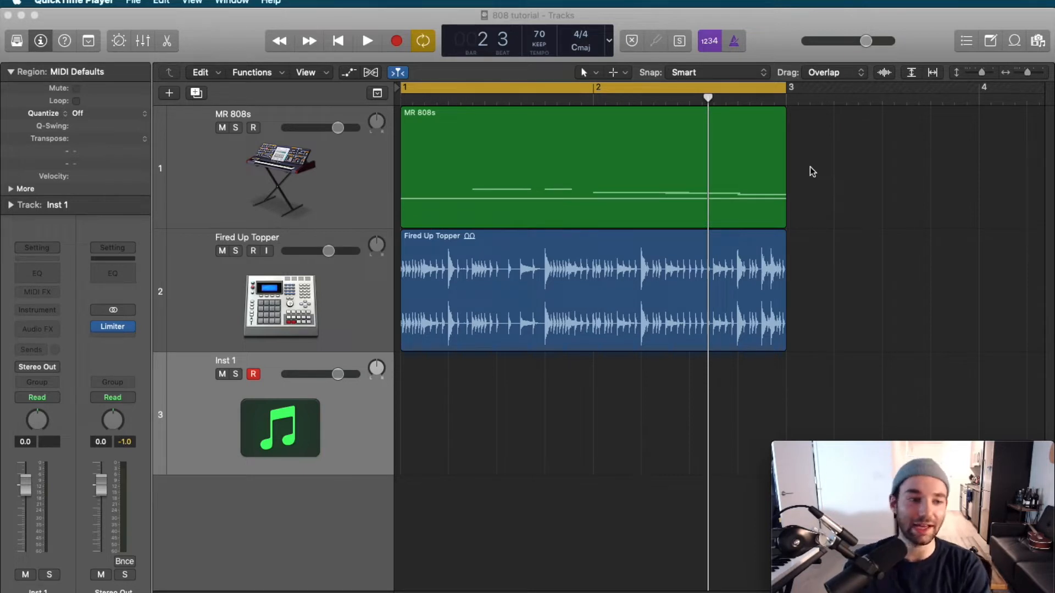
mouse_move(631, 281)
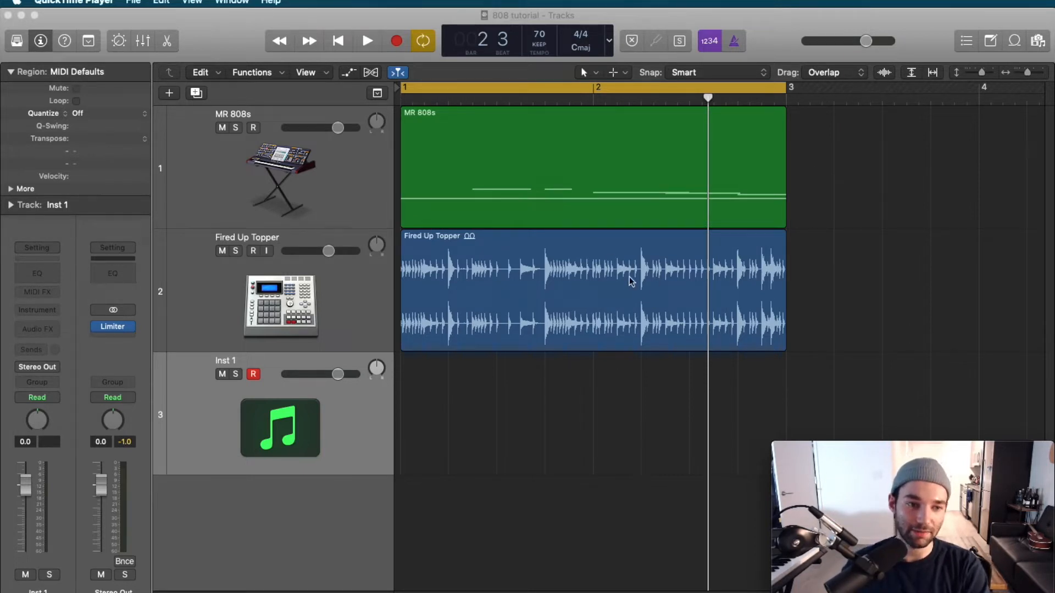
mouse_move(499, 316)
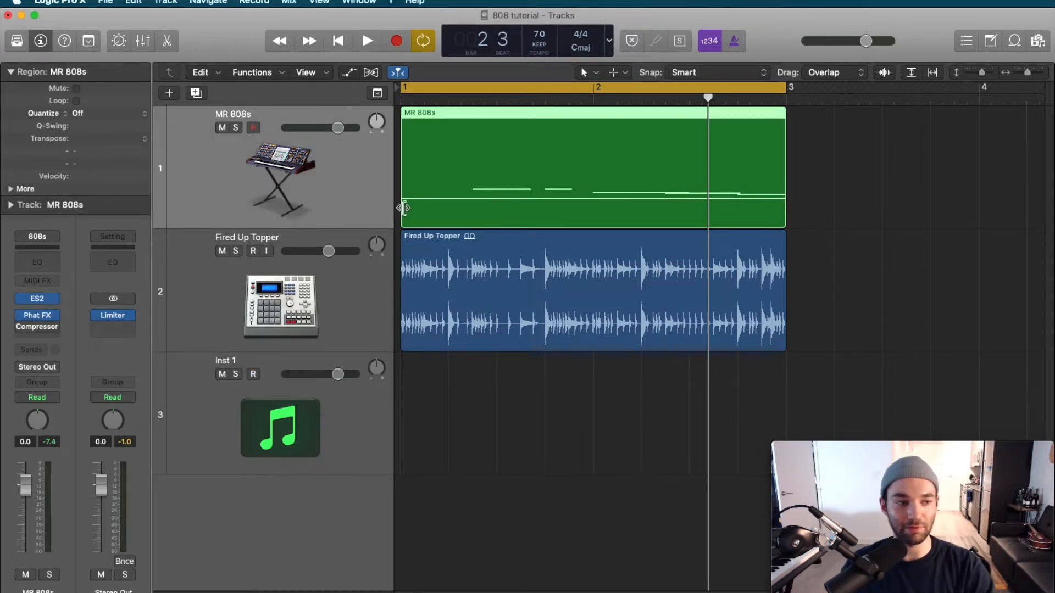
mouse_move(796, 212)
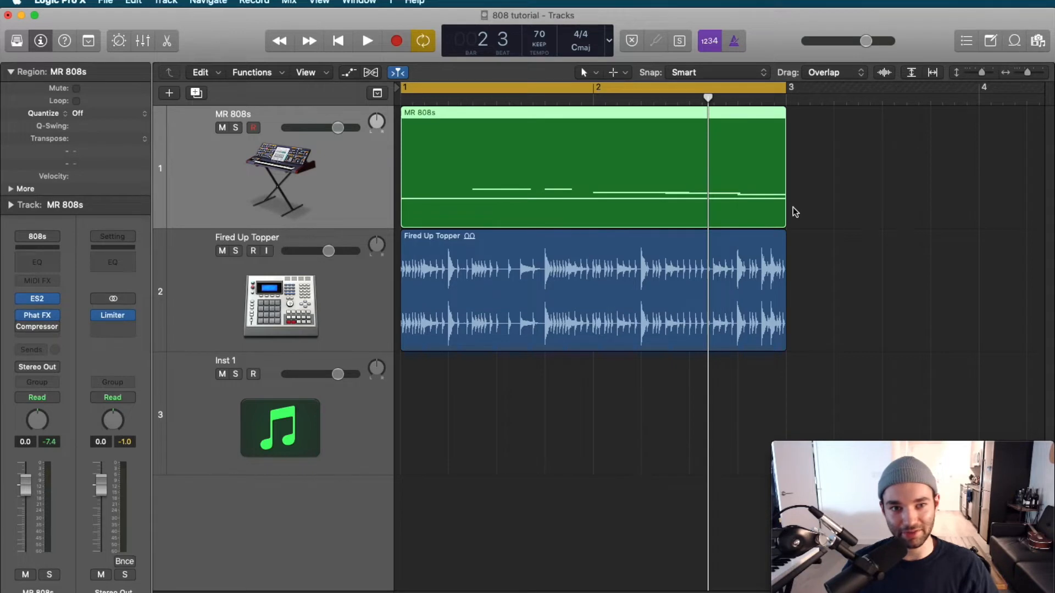
mouse_move(844, 204)
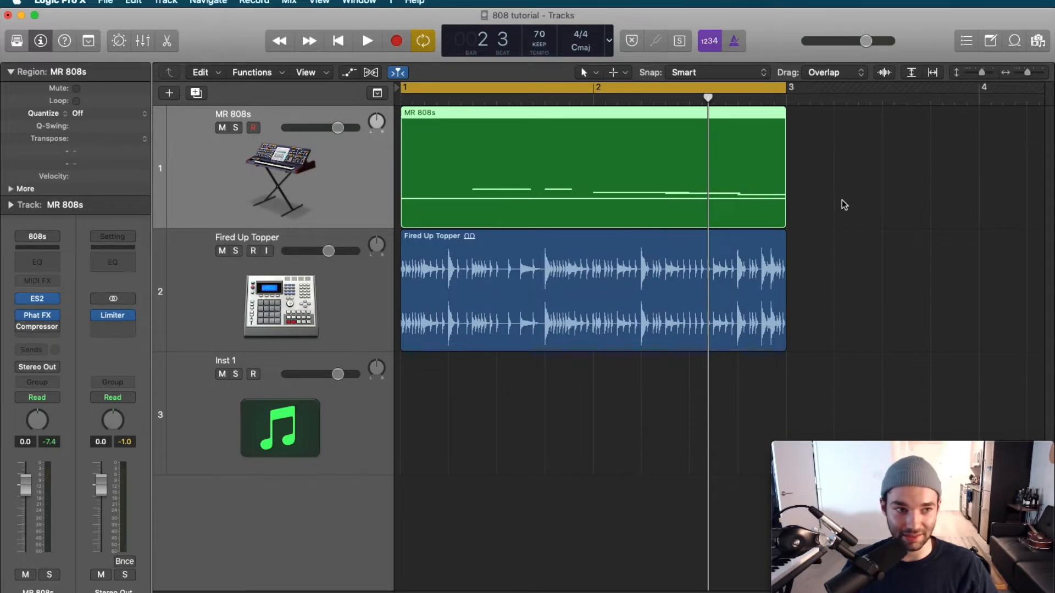
Audition the 808 in playback, then bring up the instrument plug-in list for Inst 1
click(365, 39)
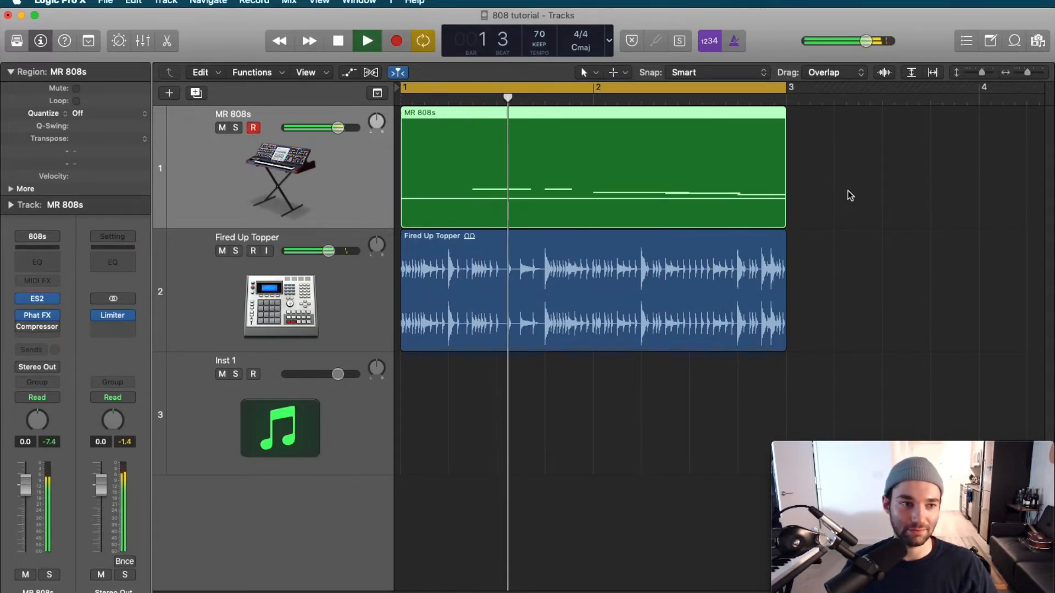
click(367, 39)
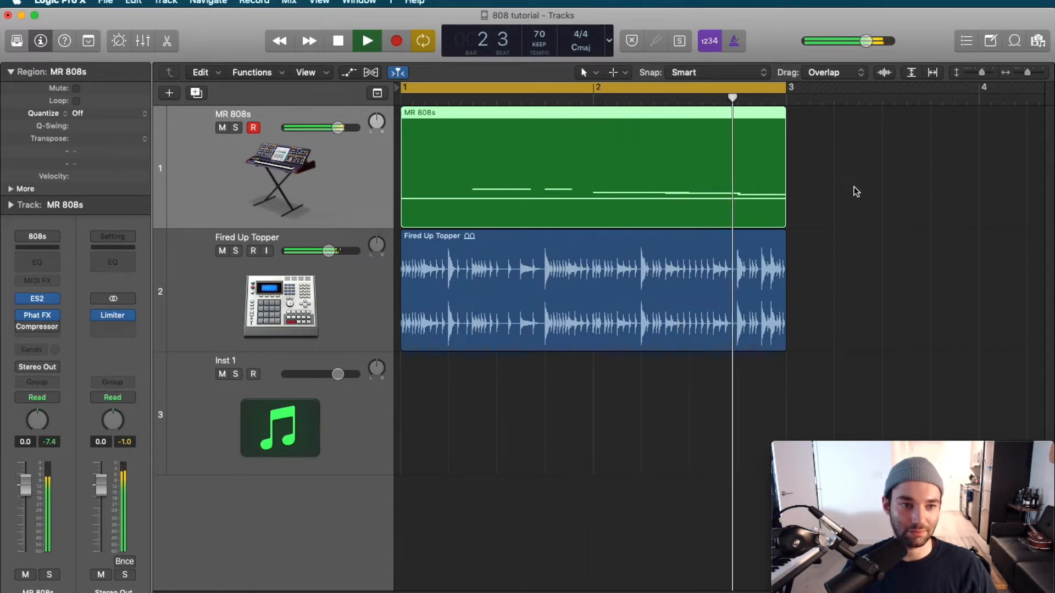
click(337, 41)
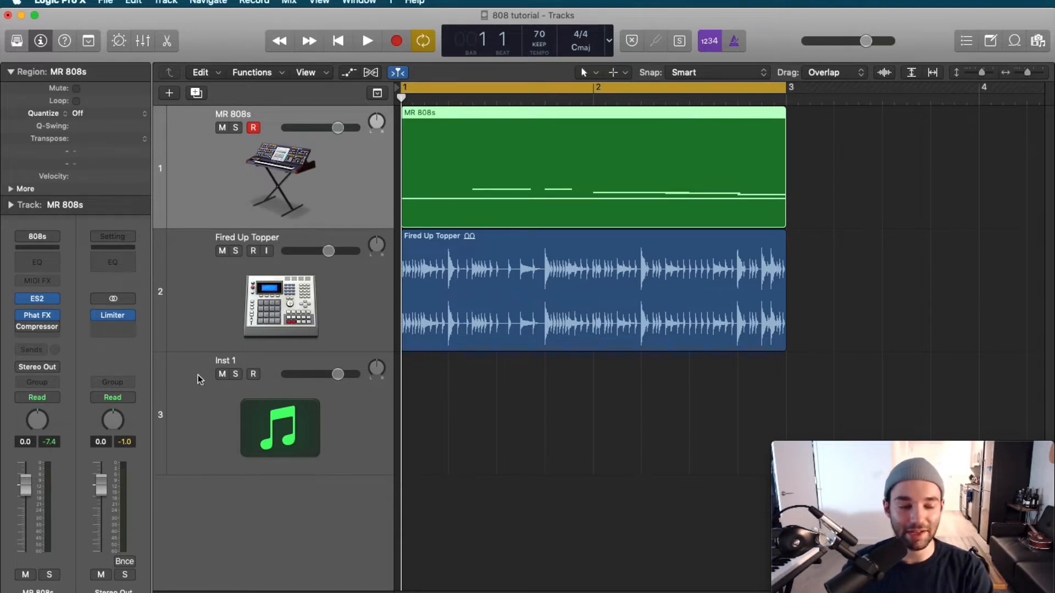
click(279, 426)
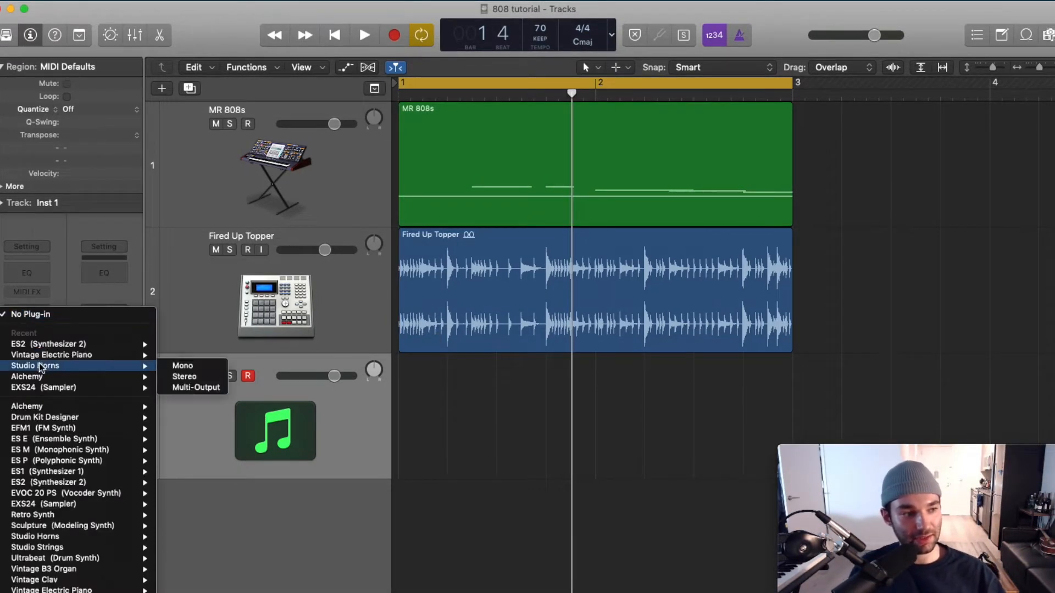
mouse_move(59, 428)
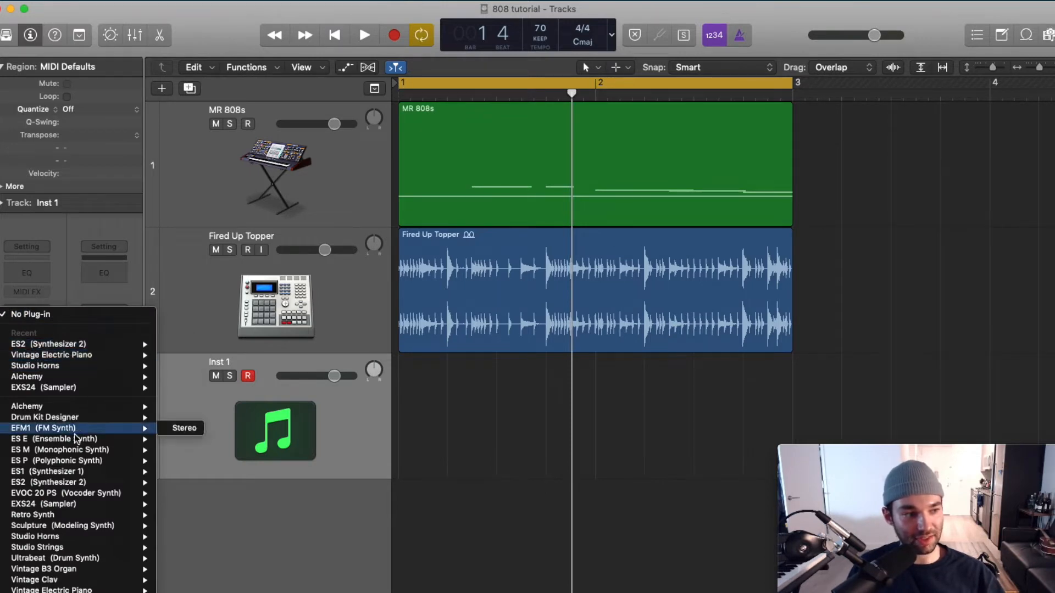
mouse_move(77, 482)
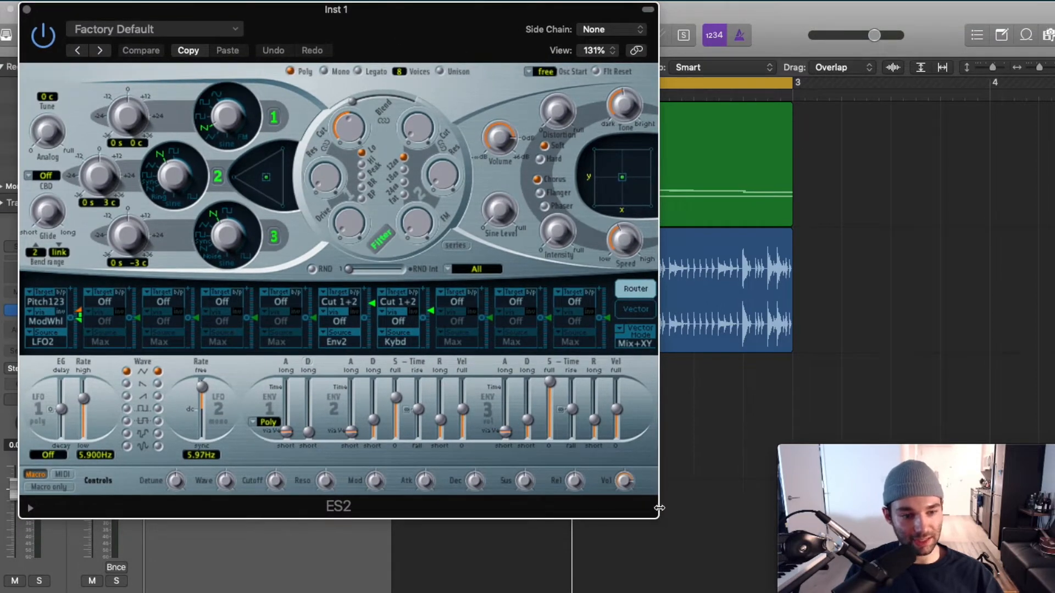
Enlarge the ES2 window so the oscillator section is easier to see
drag(658, 509, 736, 587)
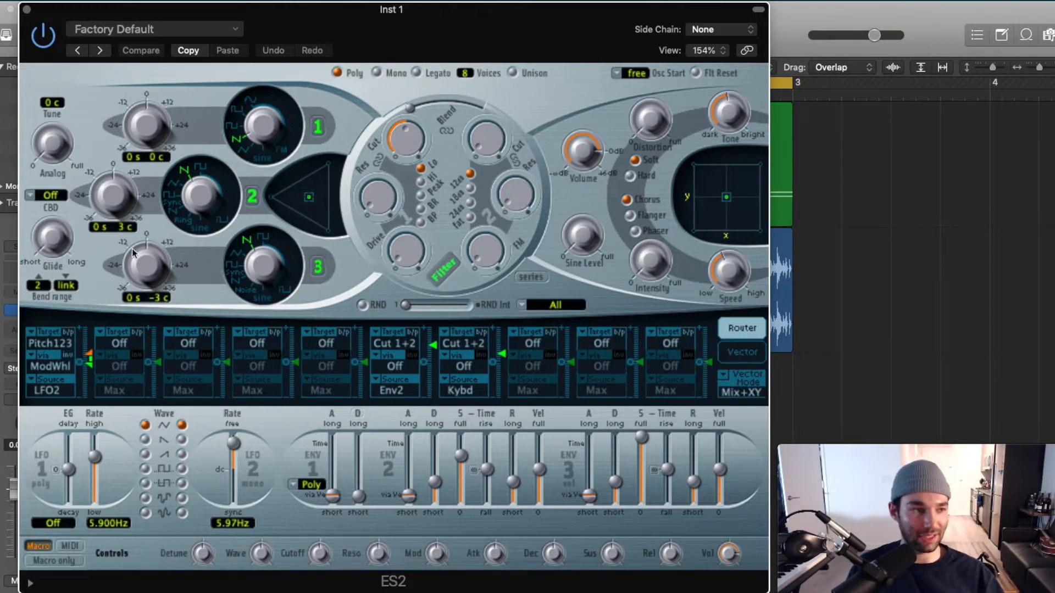
mouse_move(277, 287)
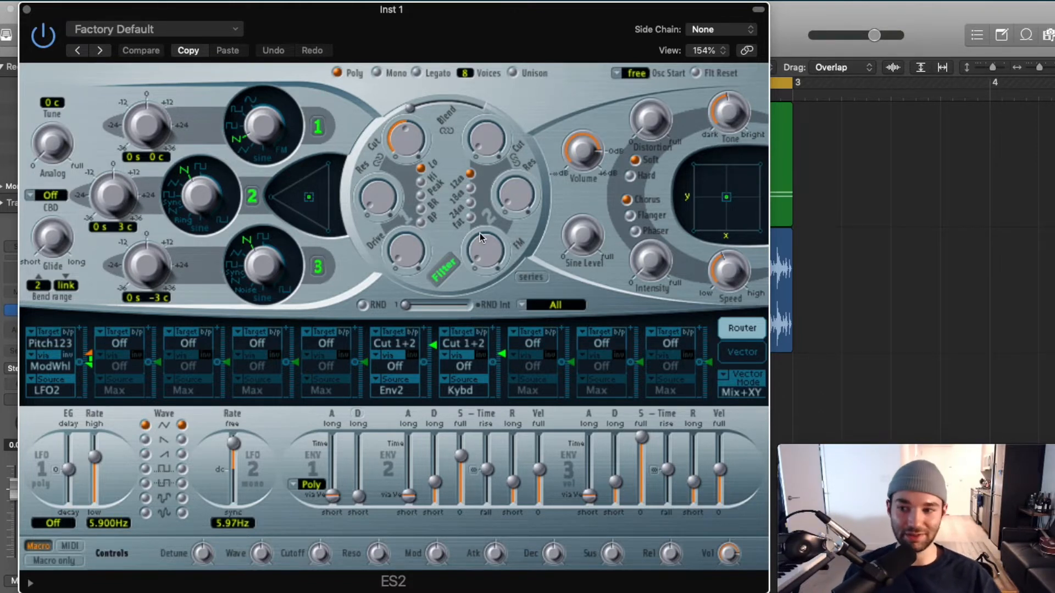
mouse_move(463, 209)
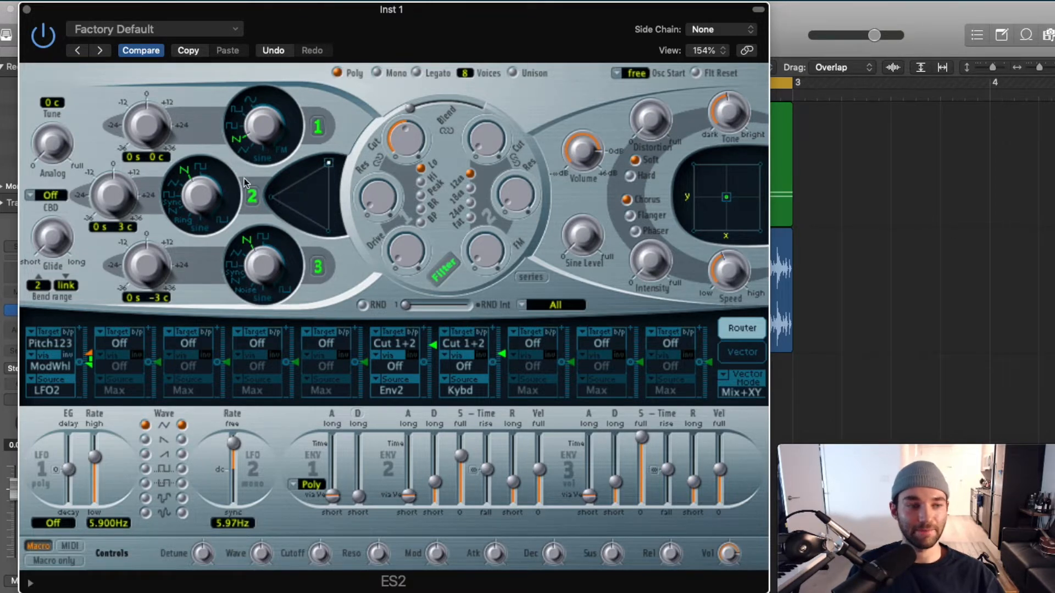
mouse_move(204, 236)
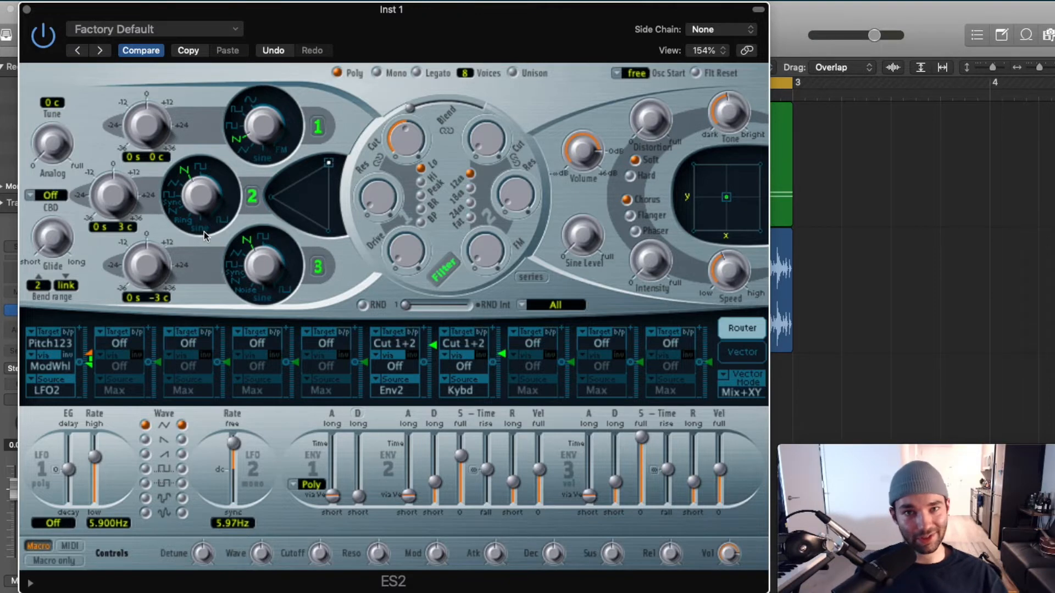
mouse_move(196, 215)
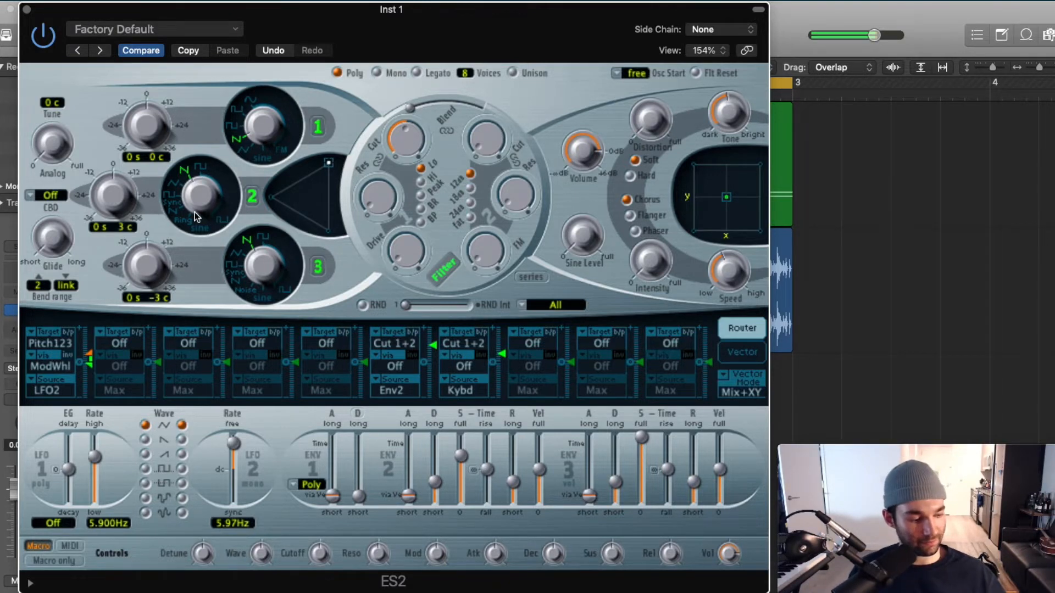
mouse_move(254, 138)
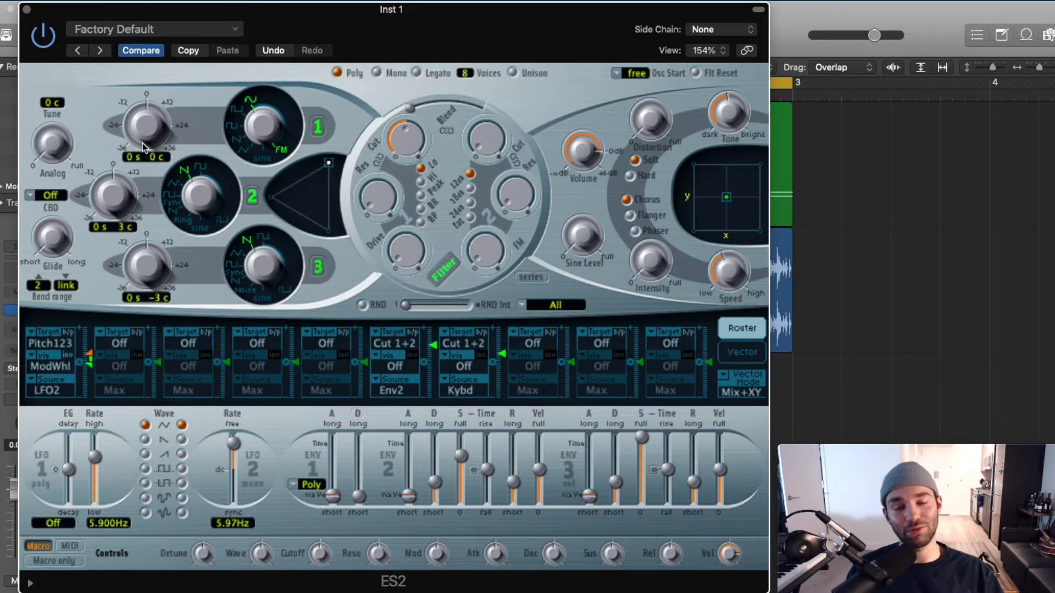
mouse_move(342, 482)
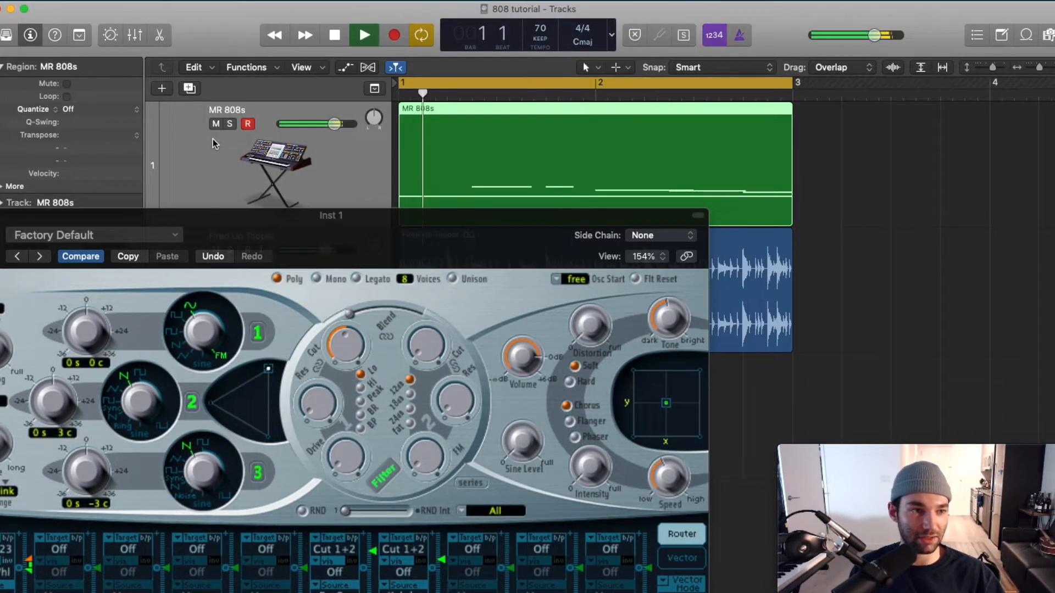
click(230, 123)
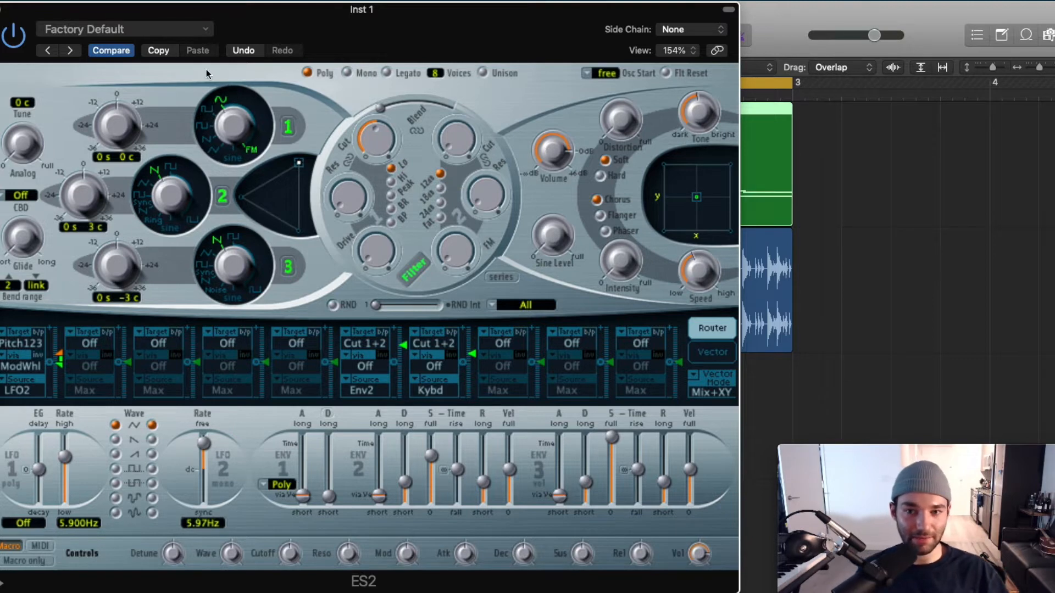
mouse_move(641, 154)
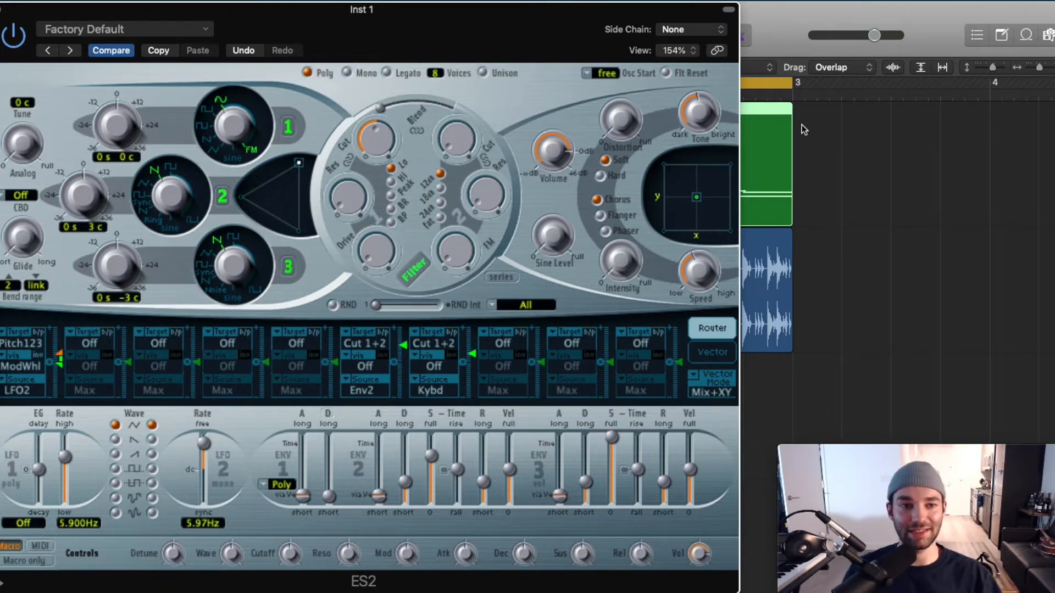
mouse_move(866, 103)
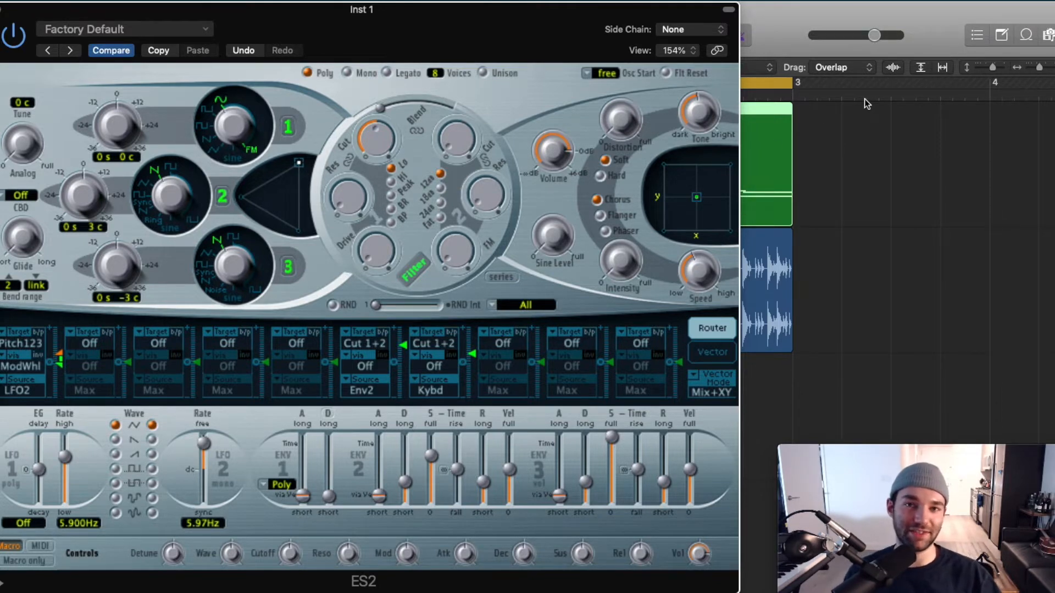
mouse_move(847, 201)
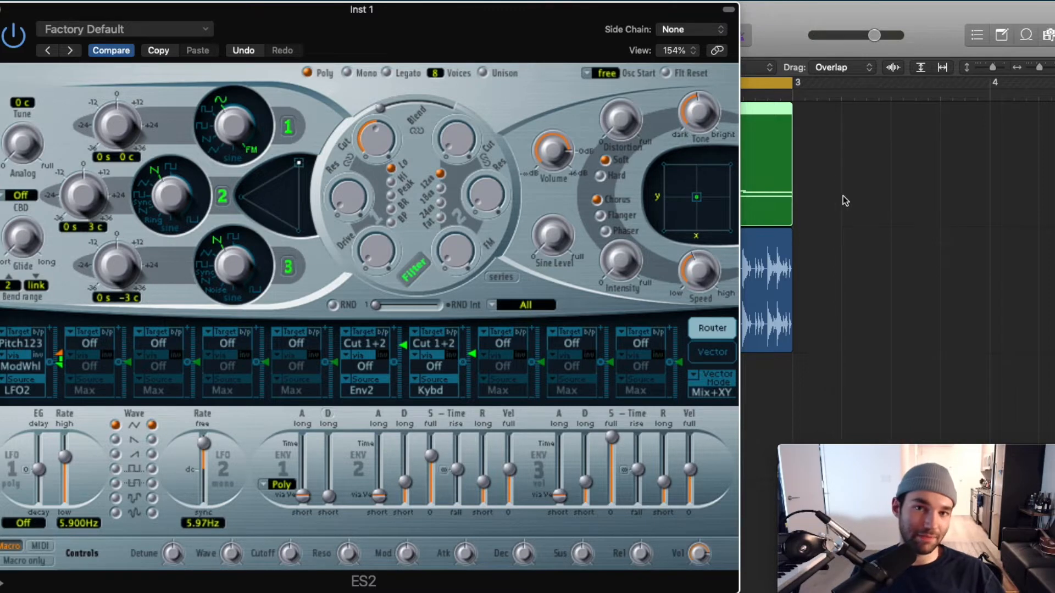
mouse_move(838, 221)
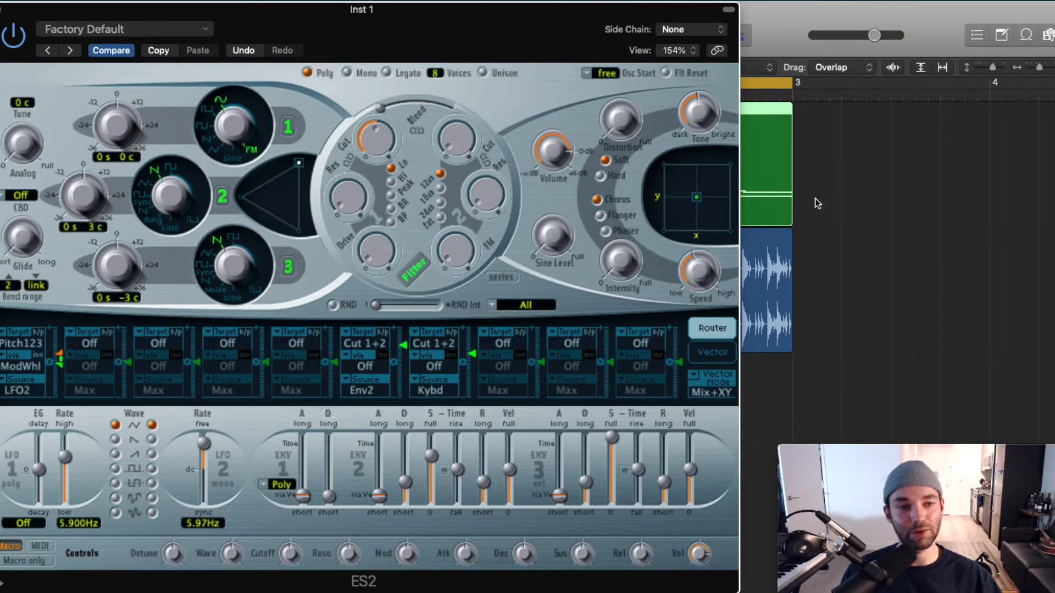
mouse_move(824, 193)
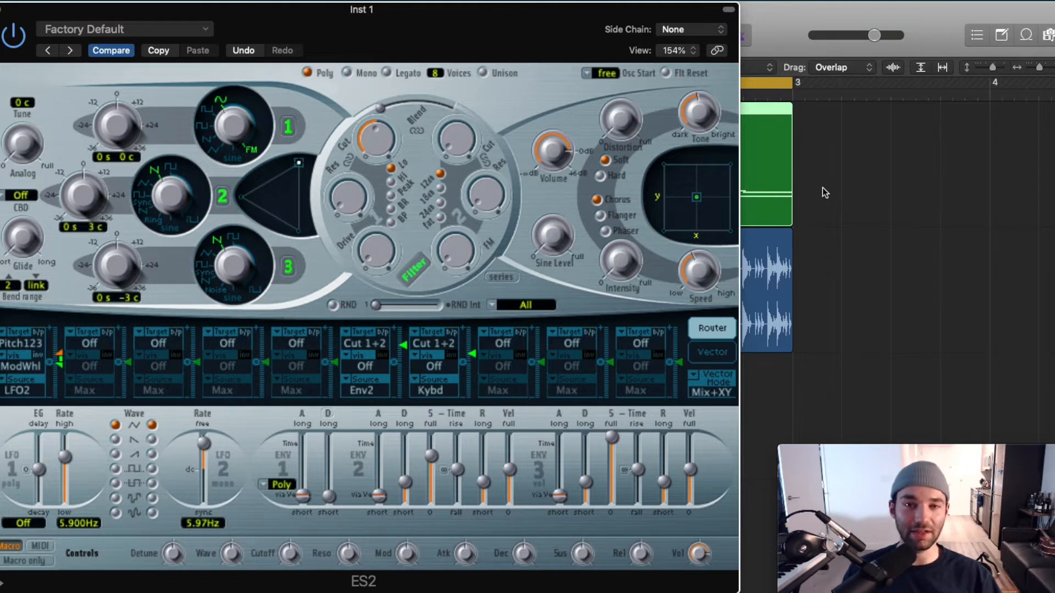
mouse_move(310, 84)
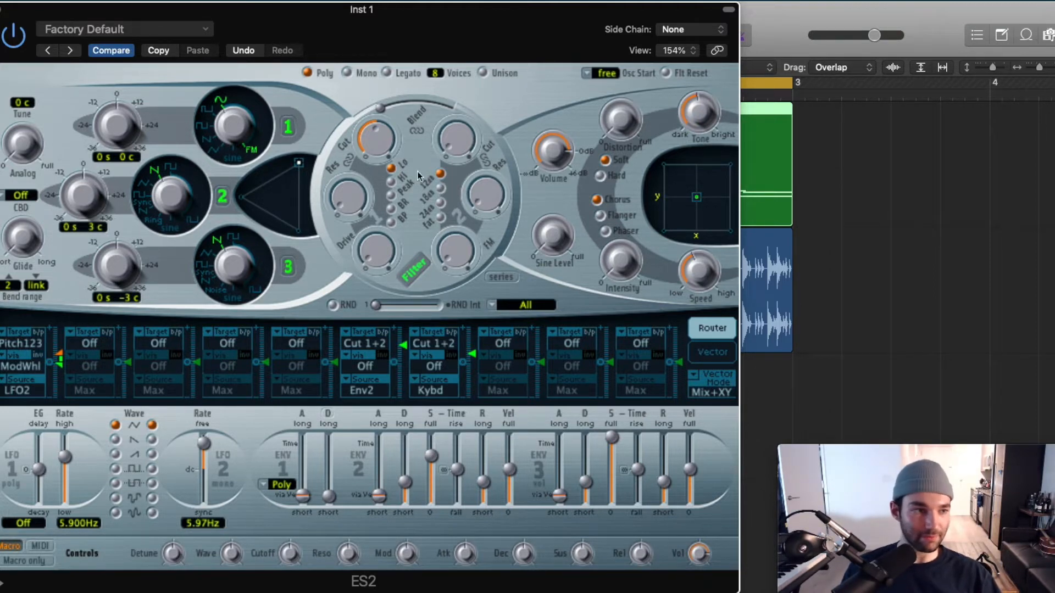
mouse_move(137, 245)
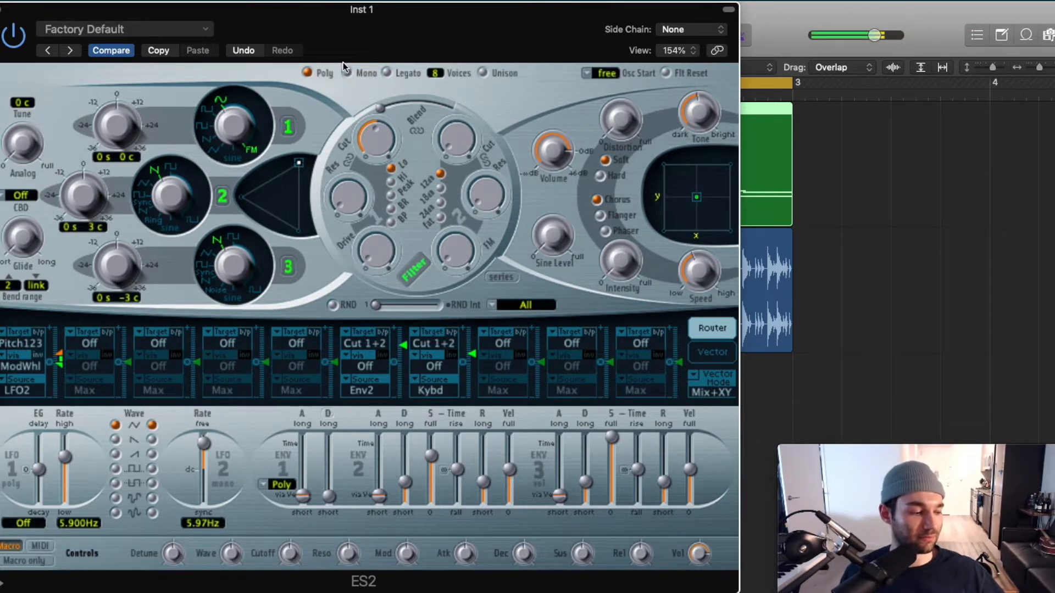
mouse_move(341, 82)
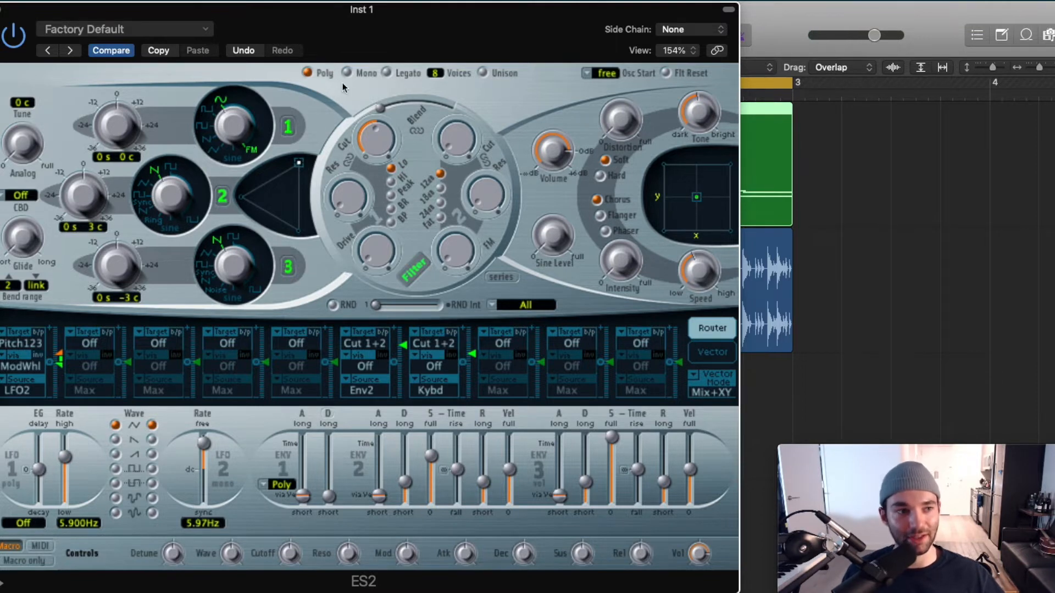
Switch ES2 from Poly to Mono and position the Musical Typing keyboard over the synth
click(348, 73)
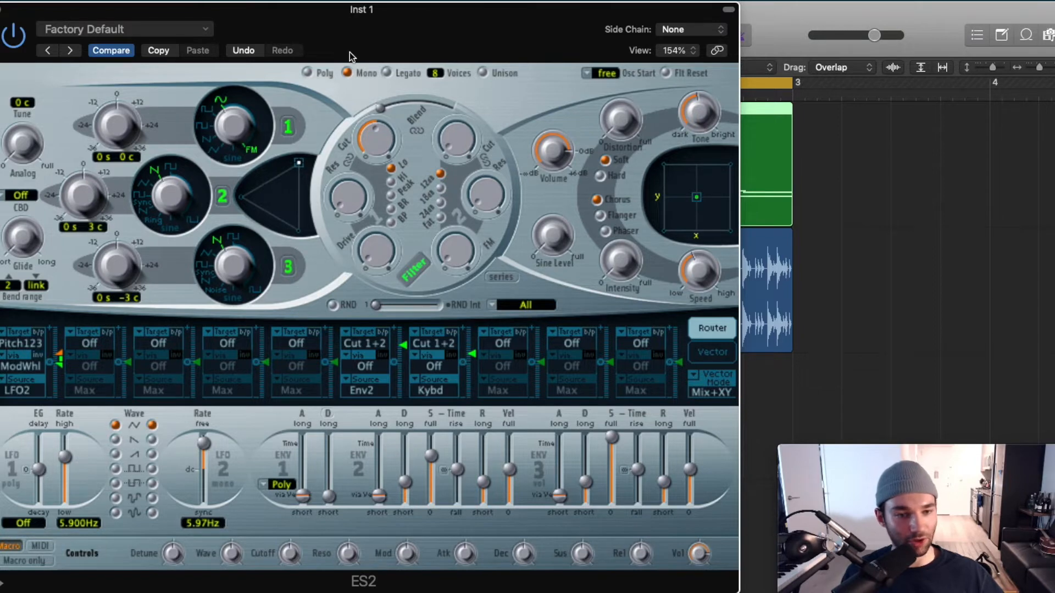
mouse_move(400, 38)
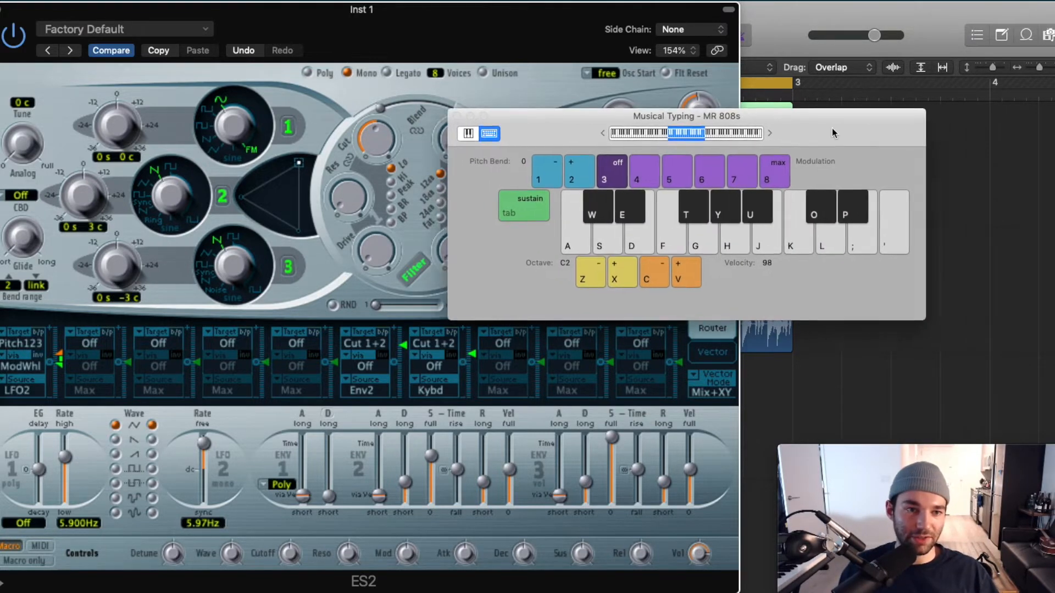
drag(688, 116, 589, 135)
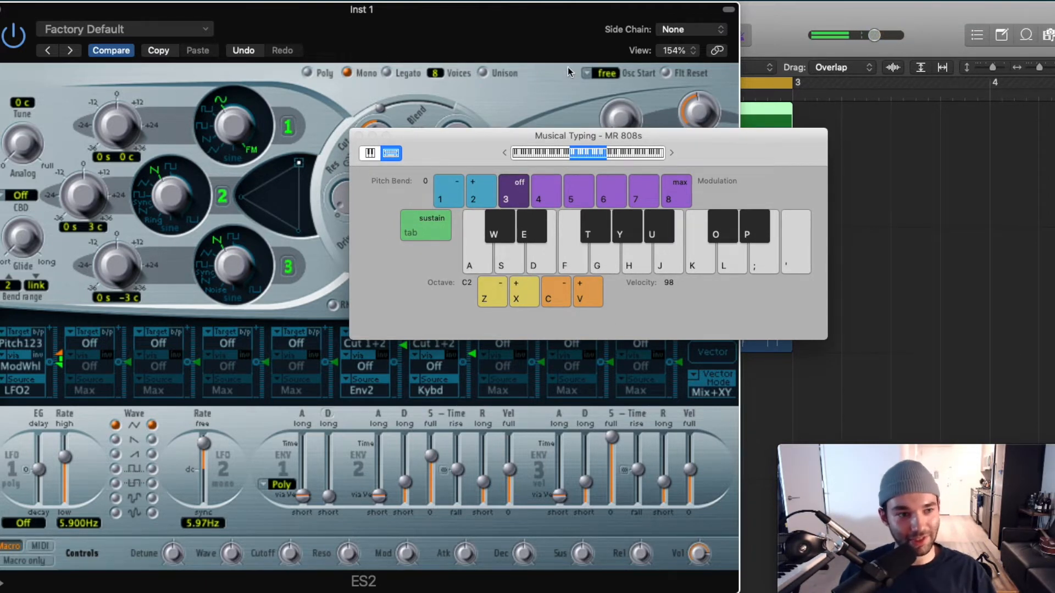
drag(587, 137, 503, 190)
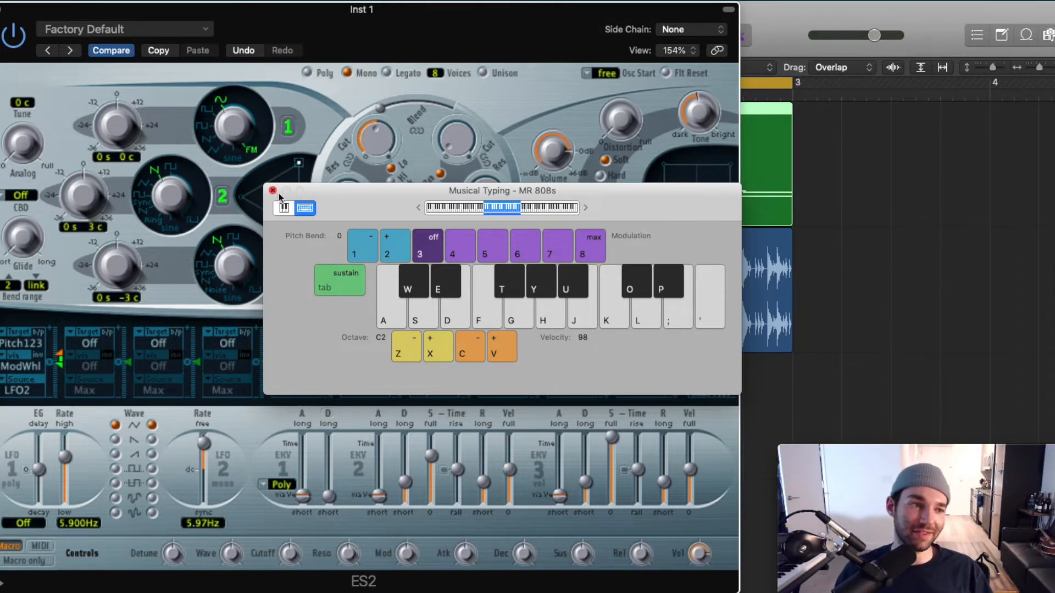
Close Musical Typing and raise the ES2 Distortion knob to 3.000 dB
click(272, 191)
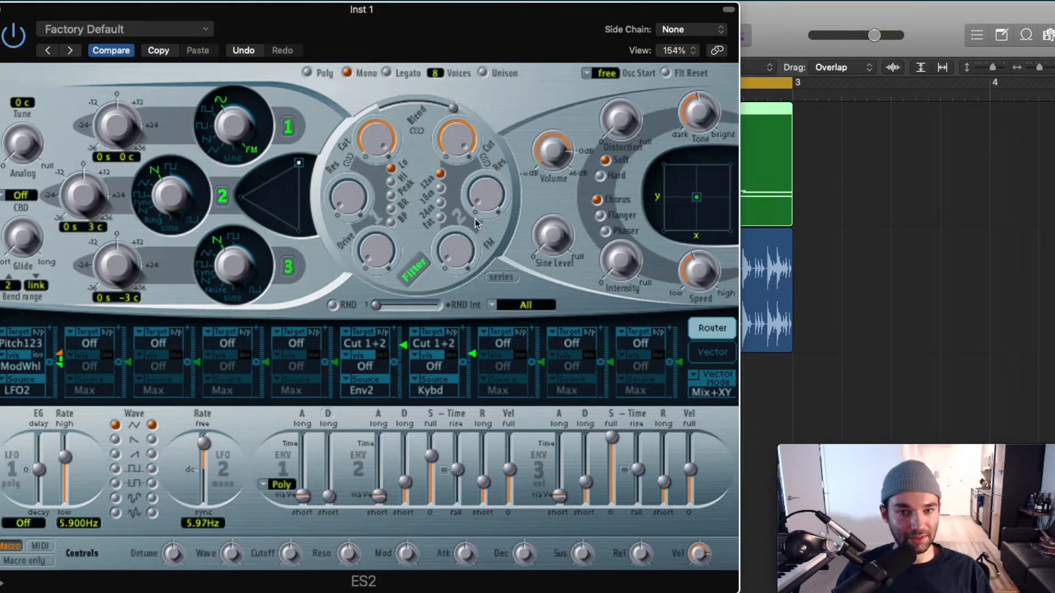
mouse_move(402, 201)
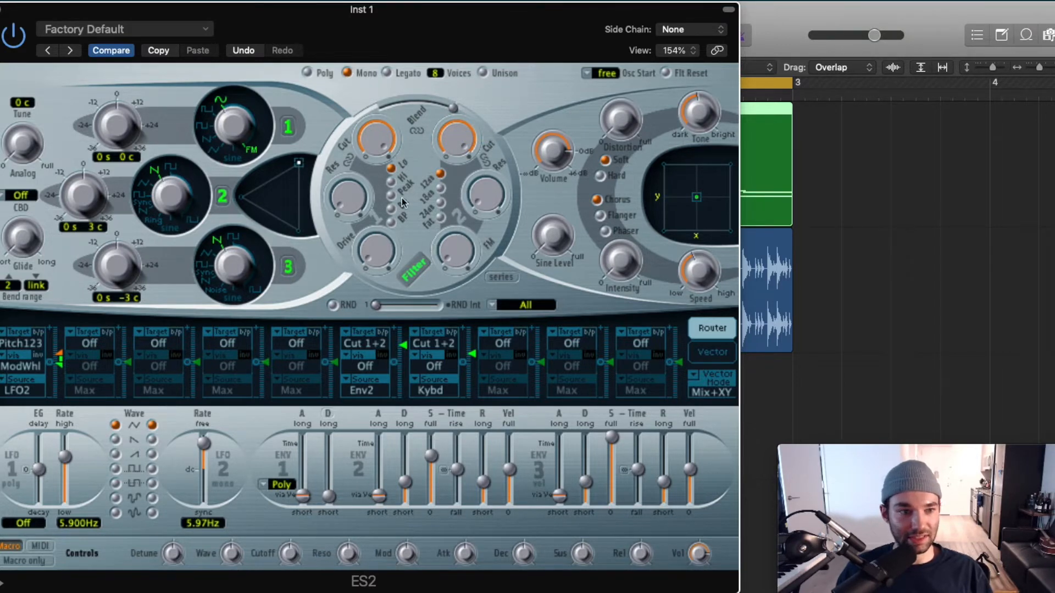
mouse_move(594, 113)
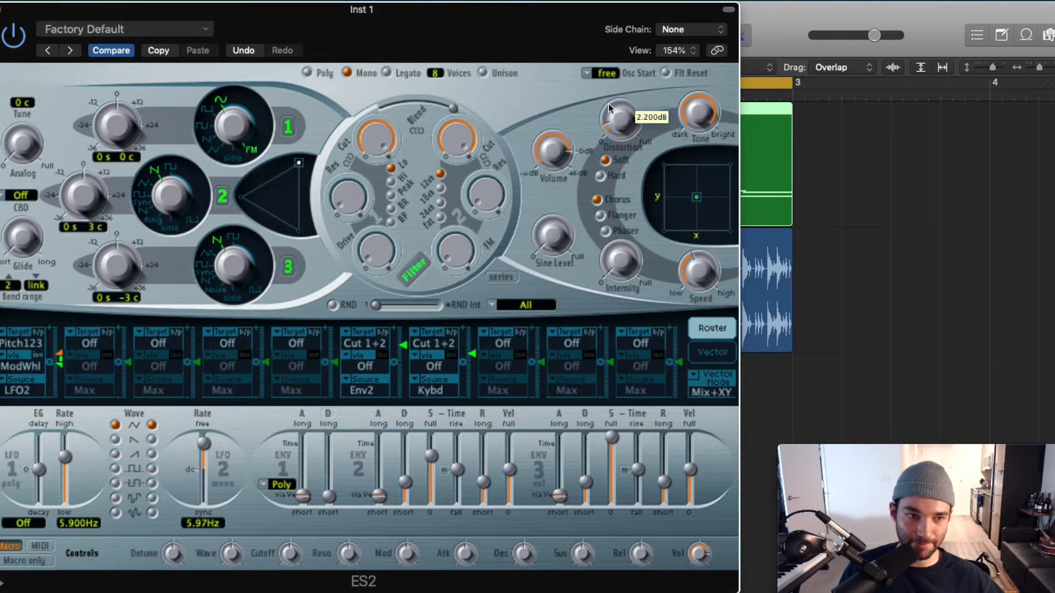
drag(616, 117, 612, 101)
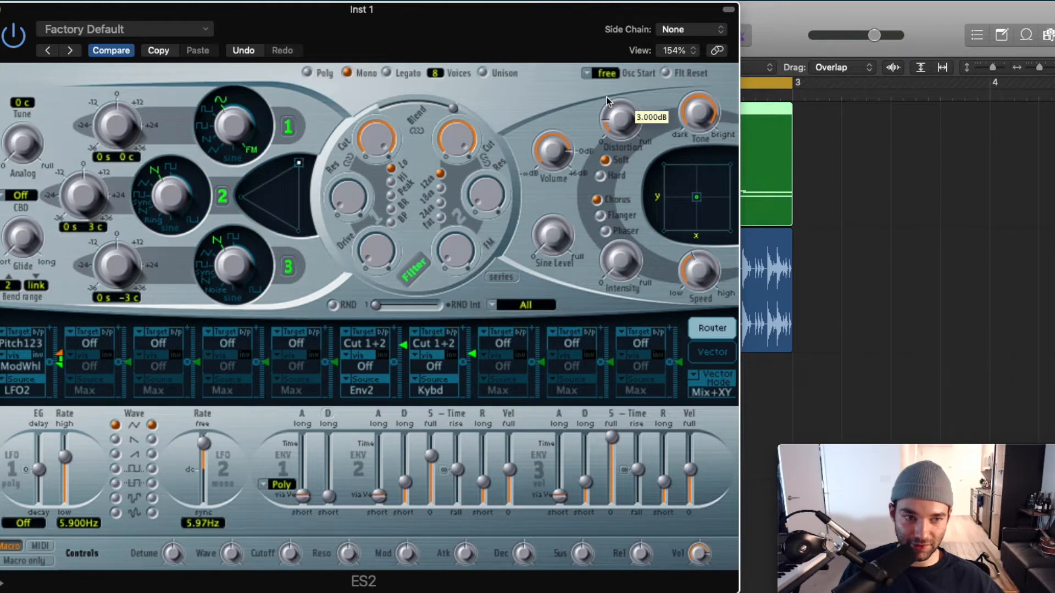
mouse_move(654, 246)
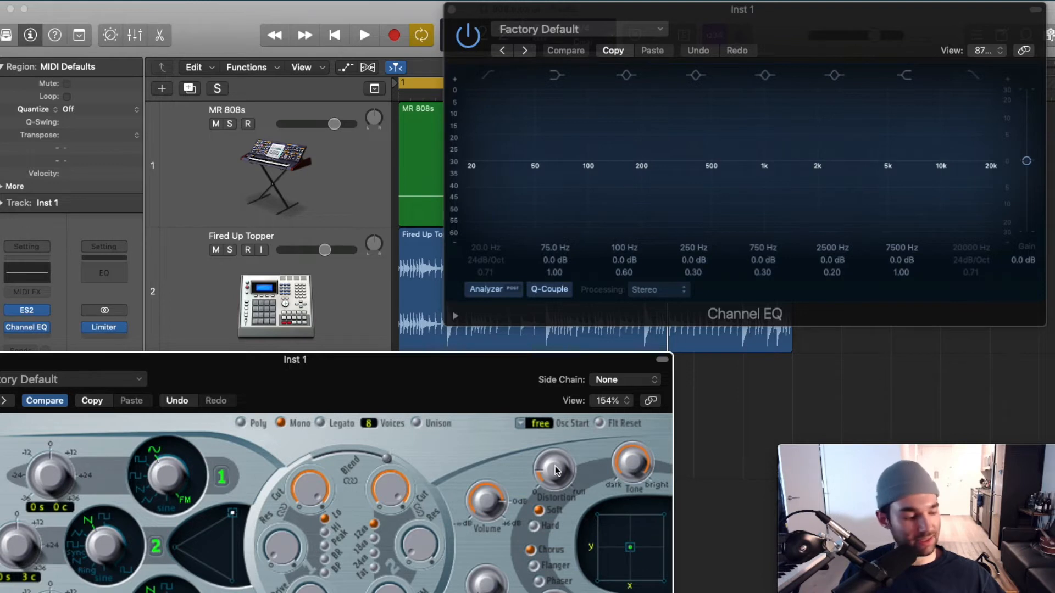
Tweak ES2 Distortion and Tone against the spectrum, then set the Channel EQ low cut near 40 Hz
drag(555, 471, 555, 450)
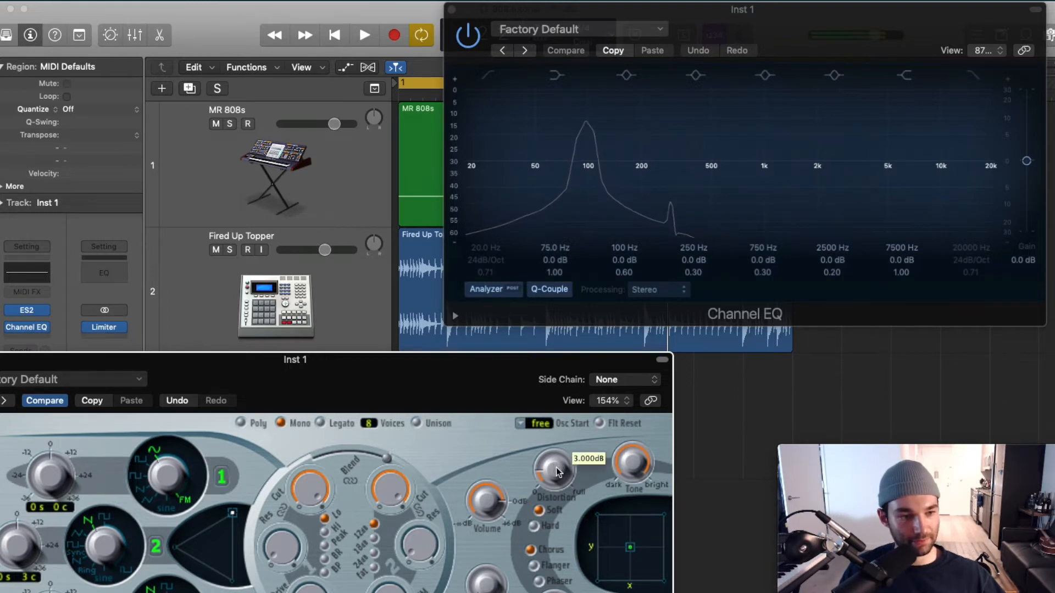
drag(555, 469, 555, 458)
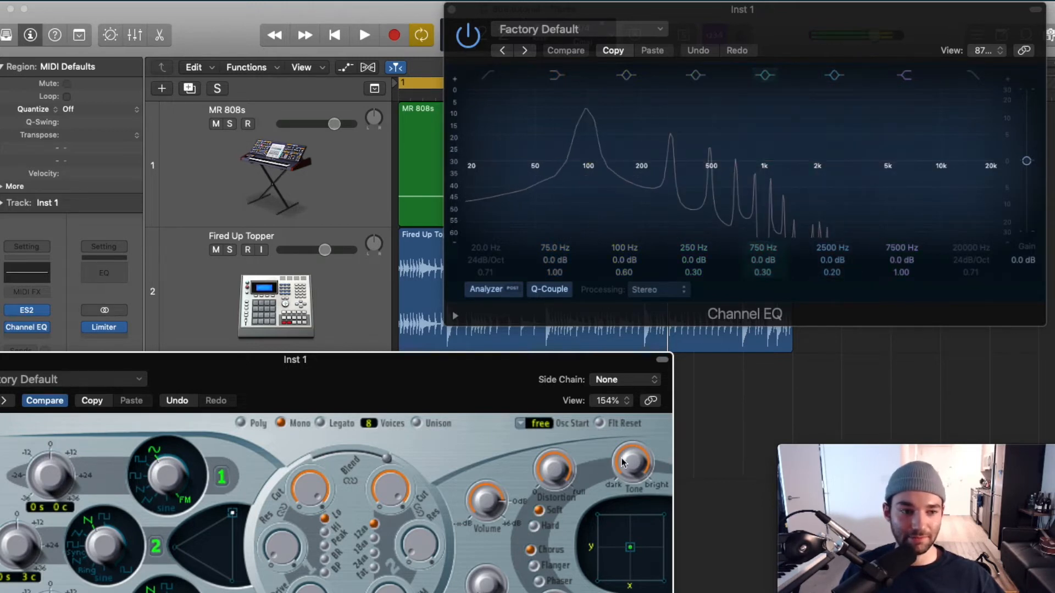
drag(631, 463, 631, 450)
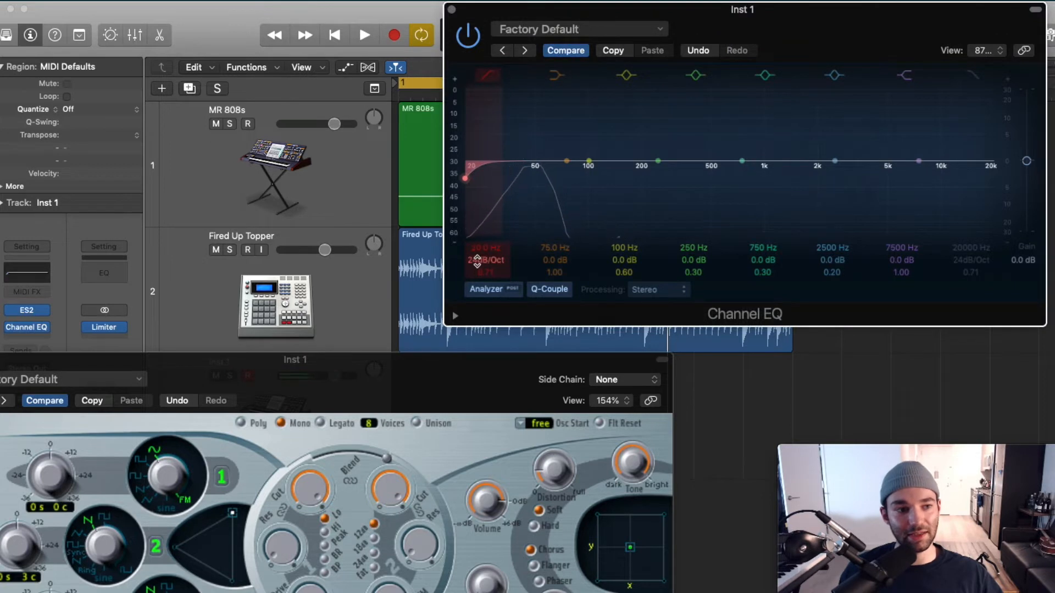
drag(464, 178, 518, 178)
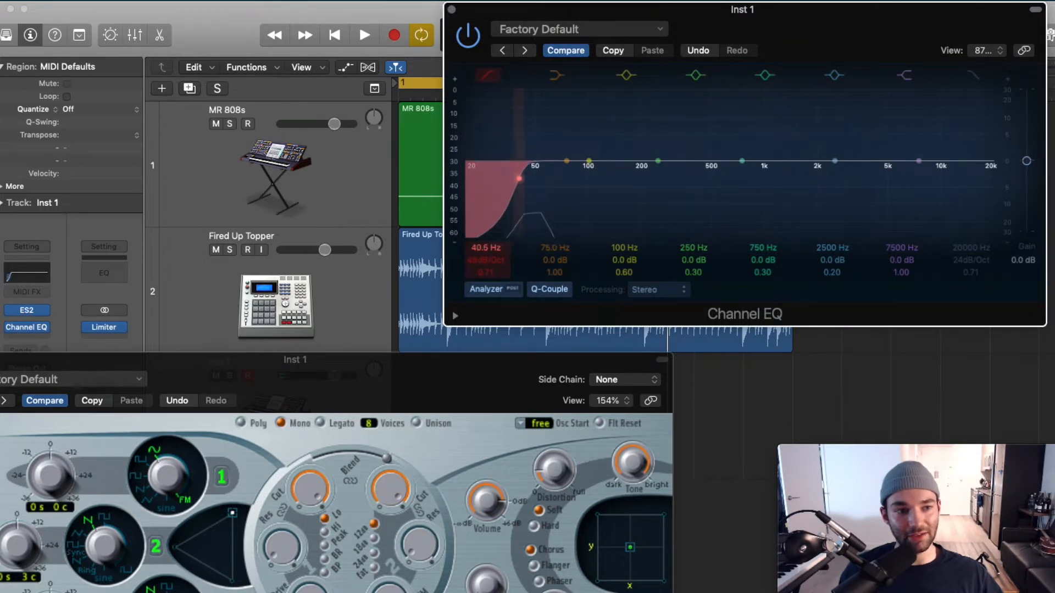
drag(516, 179, 565, 178)
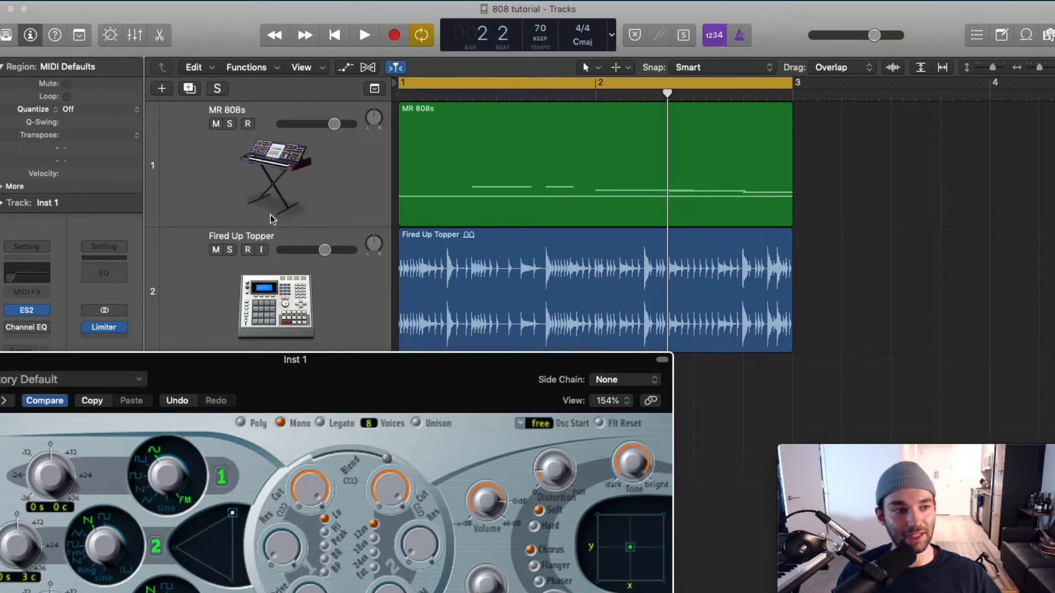
Nudge the ES2 plugin window to reveal the 808 patch's oscillators, filter and effects
drag(553, 471, 553, 468)
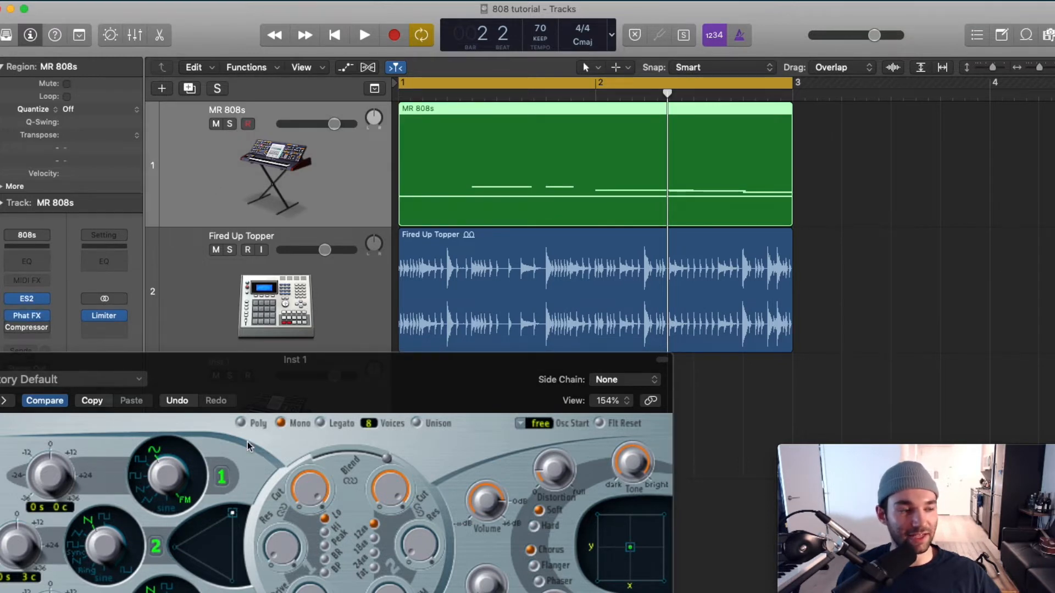
mouse_move(273, 329)
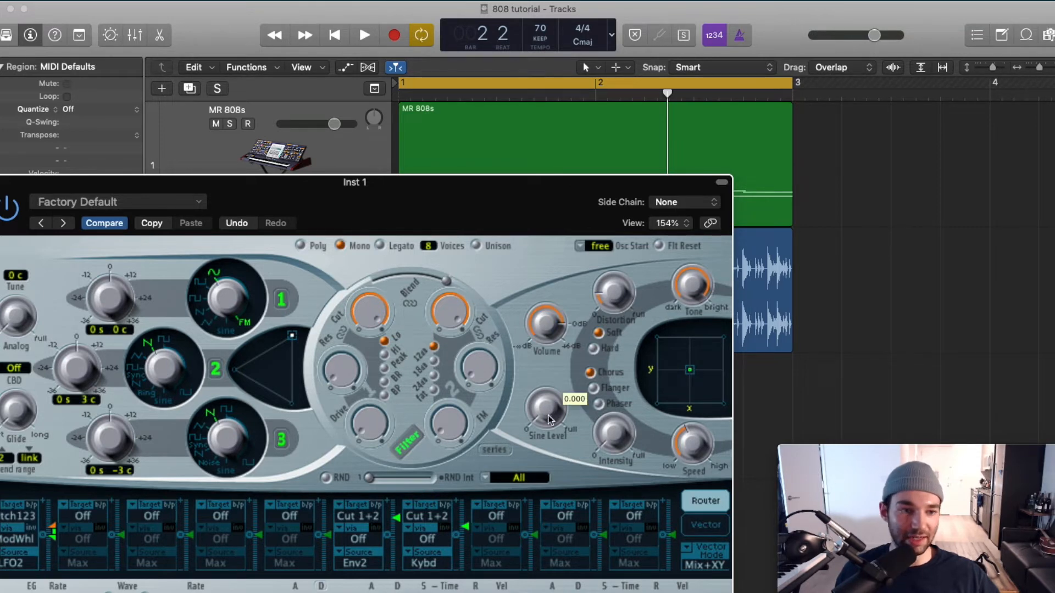
mouse_move(621, 446)
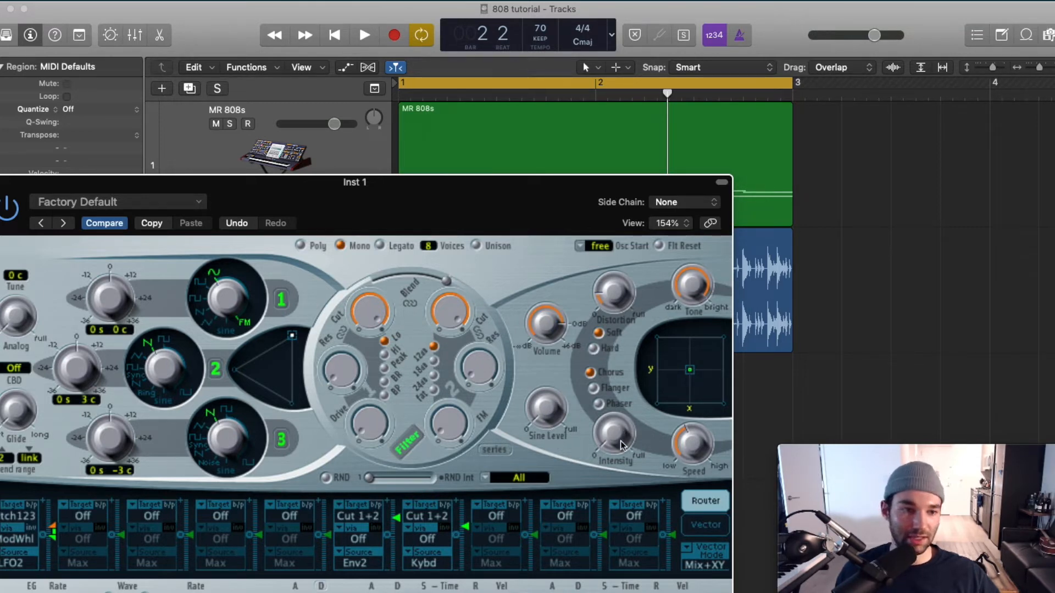
mouse_move(723, 376)
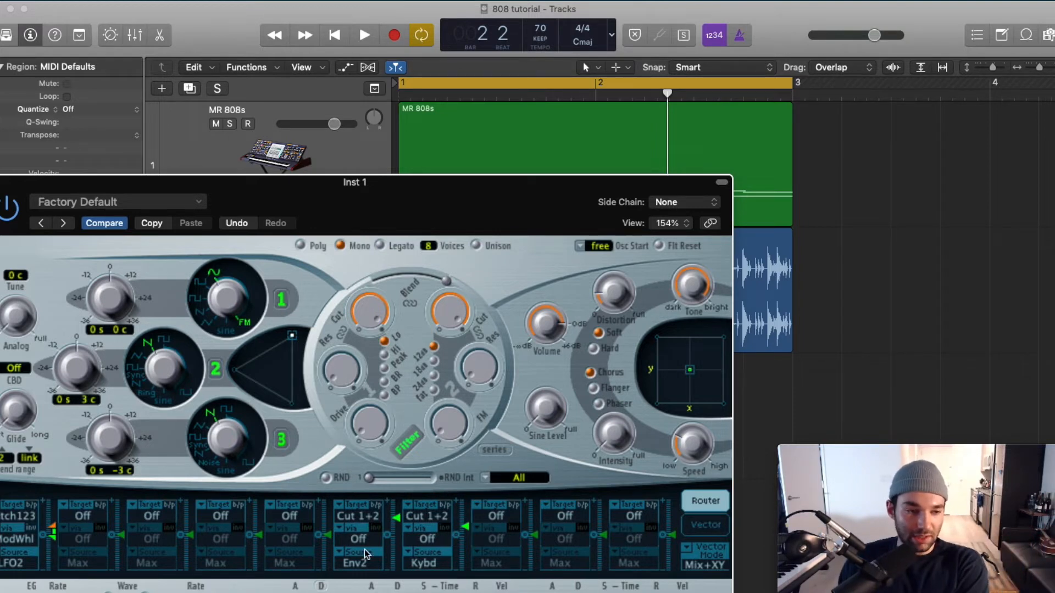
mouse_move(457, 526)
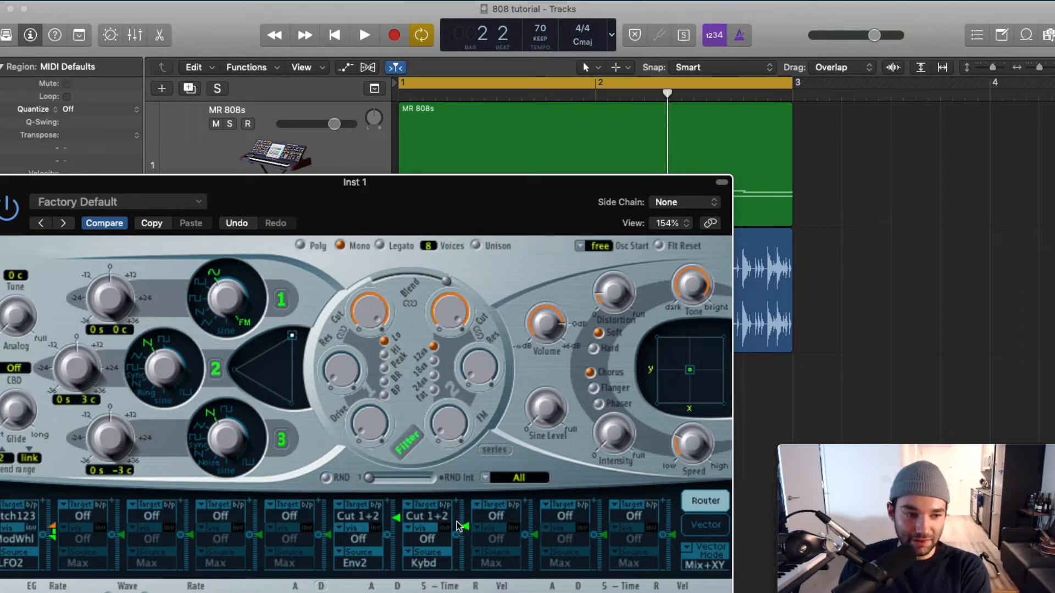
Disable the old routings and make the first router slot send Env2 to Cutoff 2
click(423, 517)
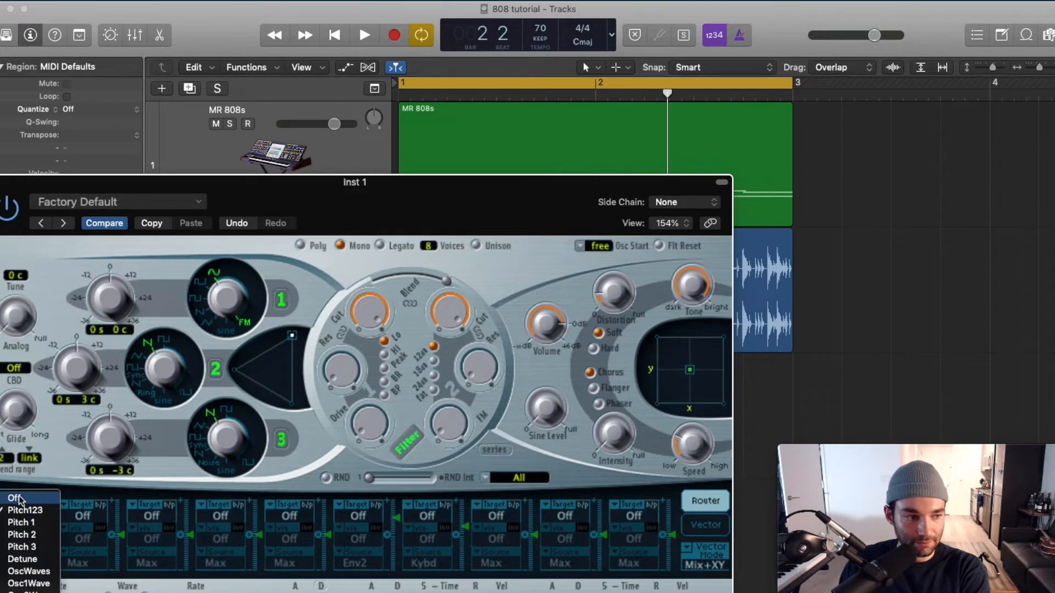
click(17, 500)
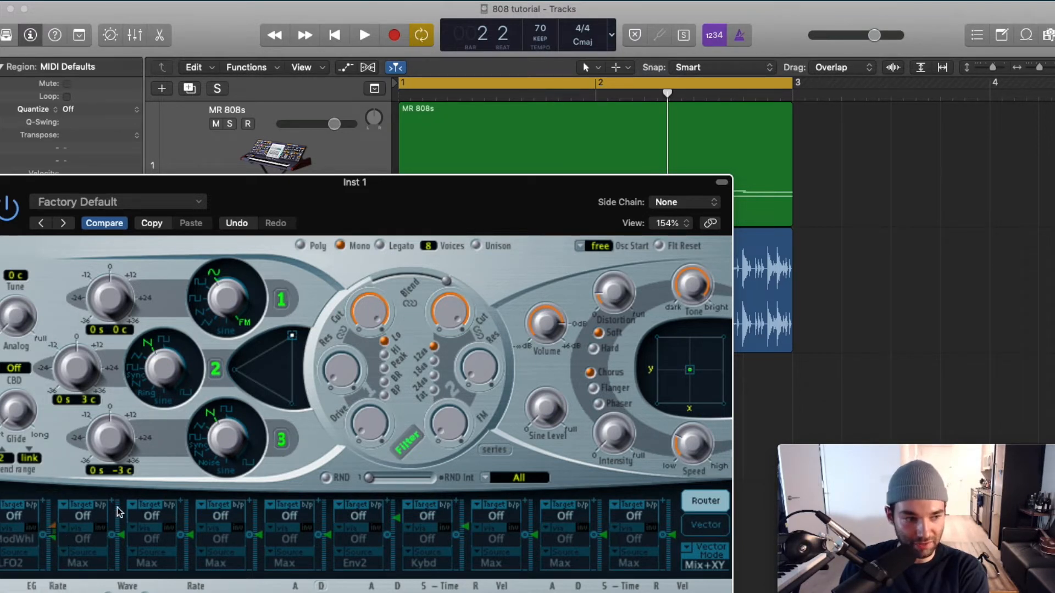
click(22, 517)
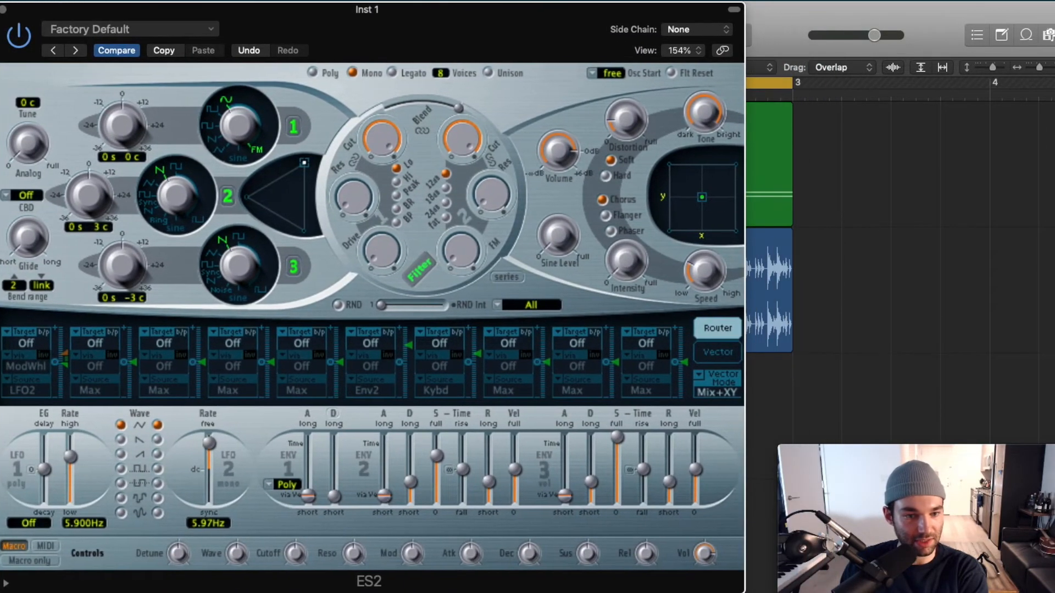
click(24, 343)
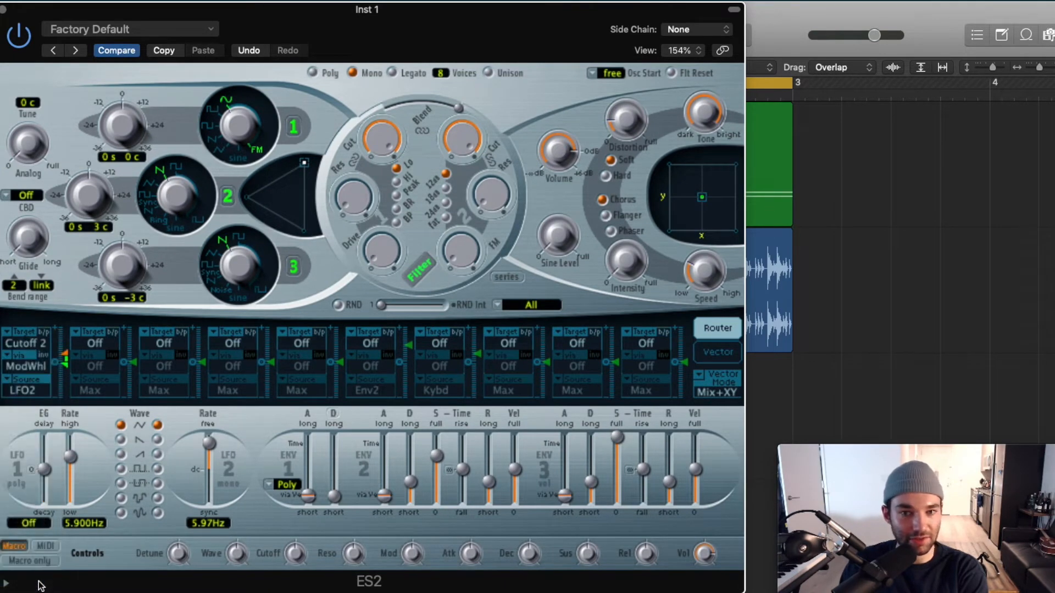
click(95, 343)
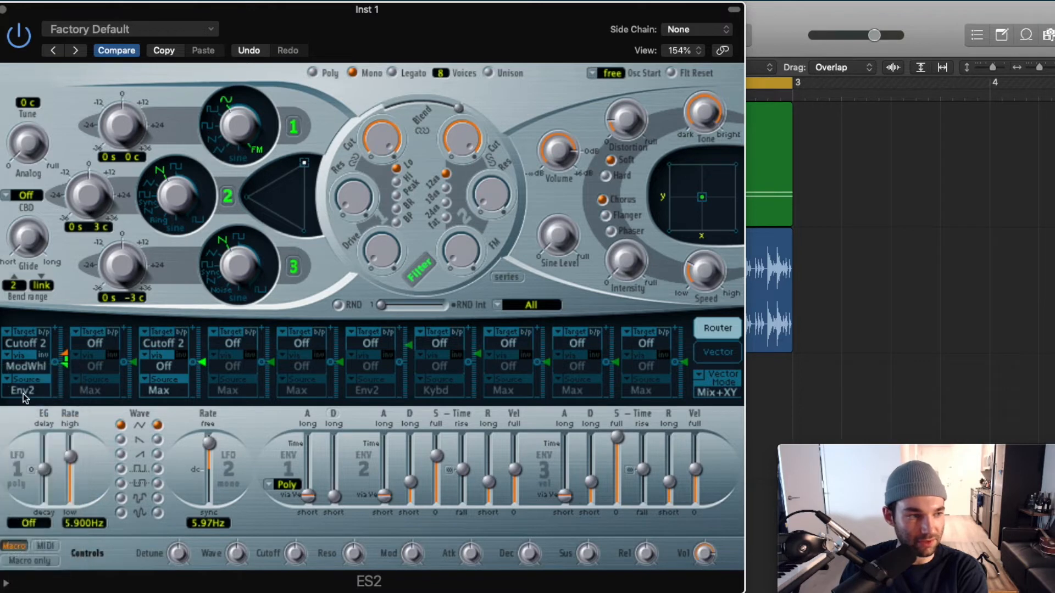
Route the second slot's Env1 source to Pitch123, trying ModWhl along the way
click(24, 389)
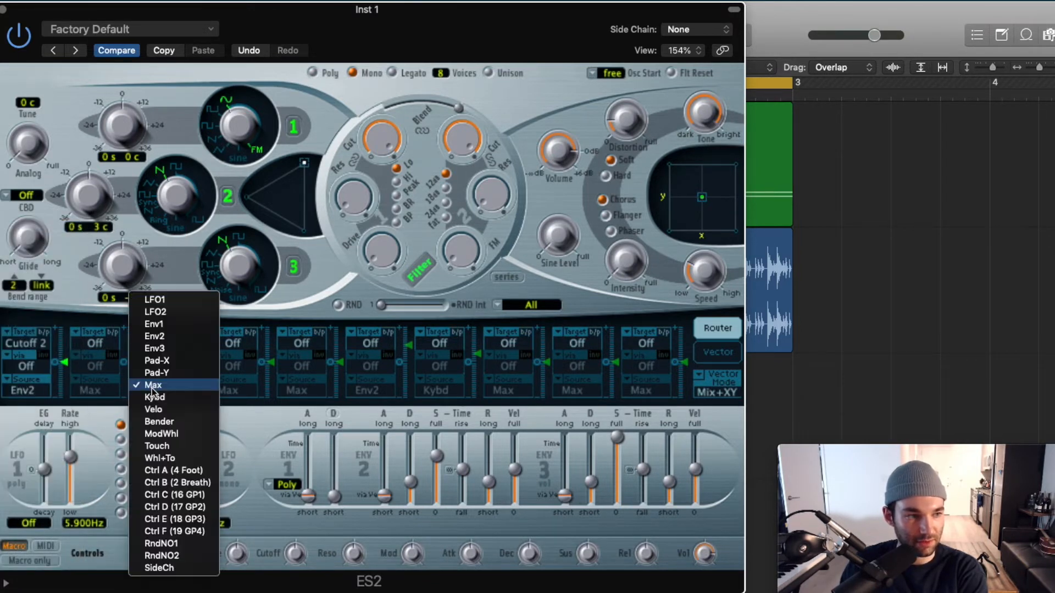
mouse_move(174, 428)
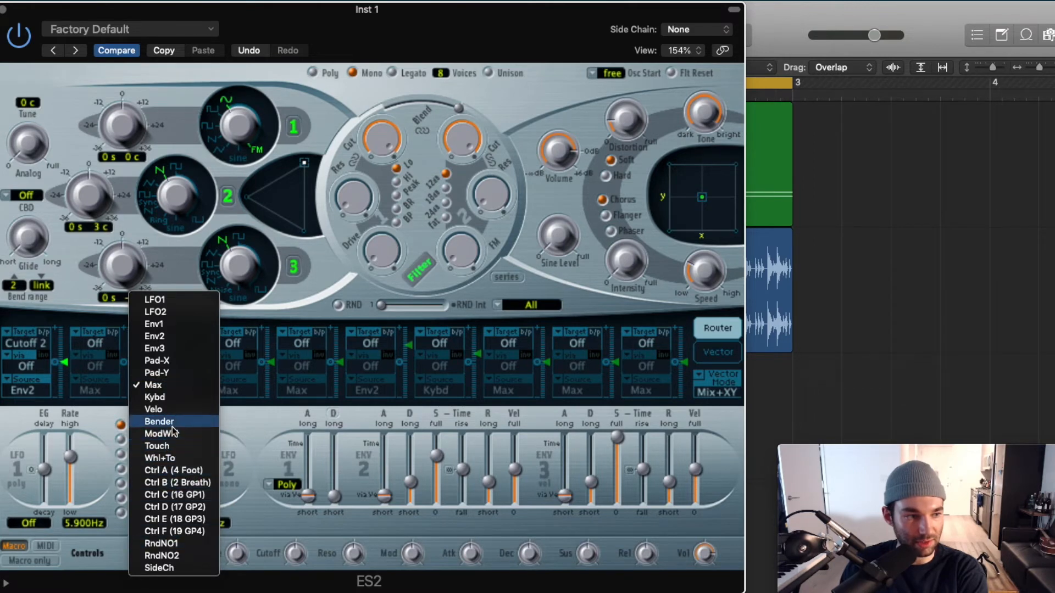
mouse_move(176, 443)
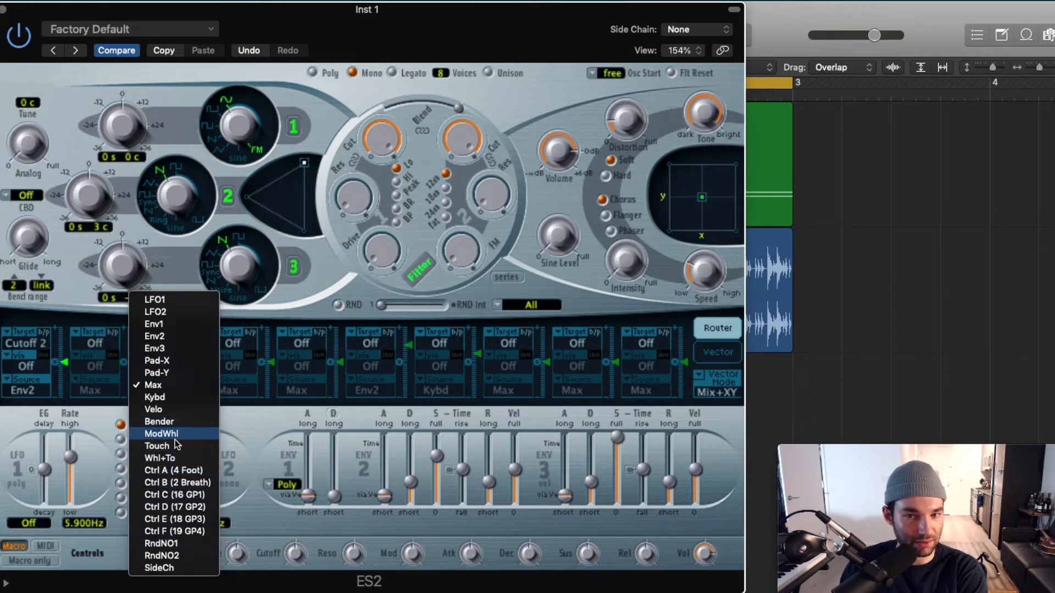
click(160, 434)
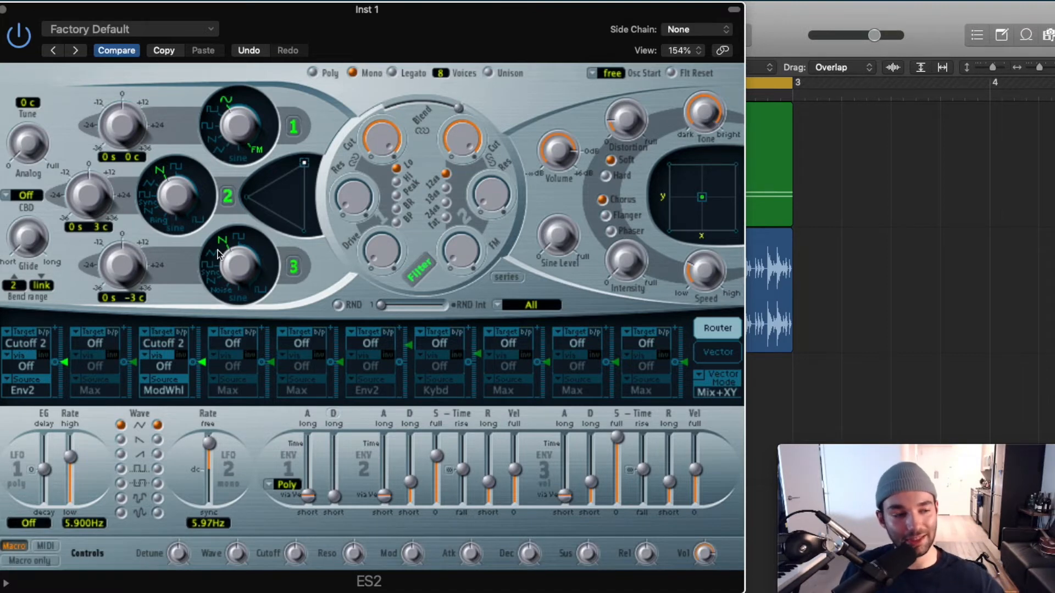
mouse_move(303, 350)
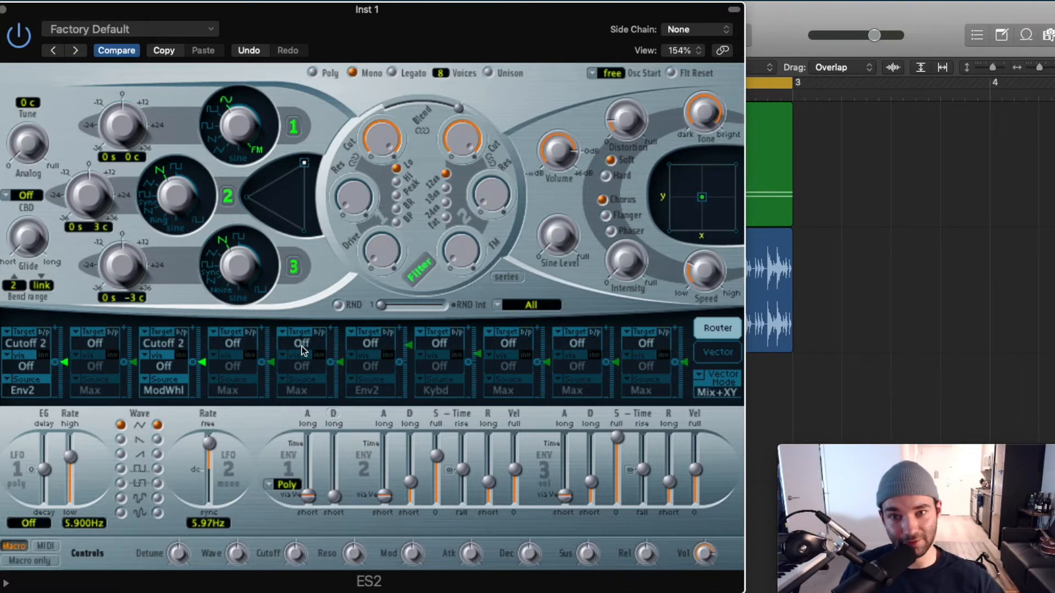
mouse_move(261, 390)
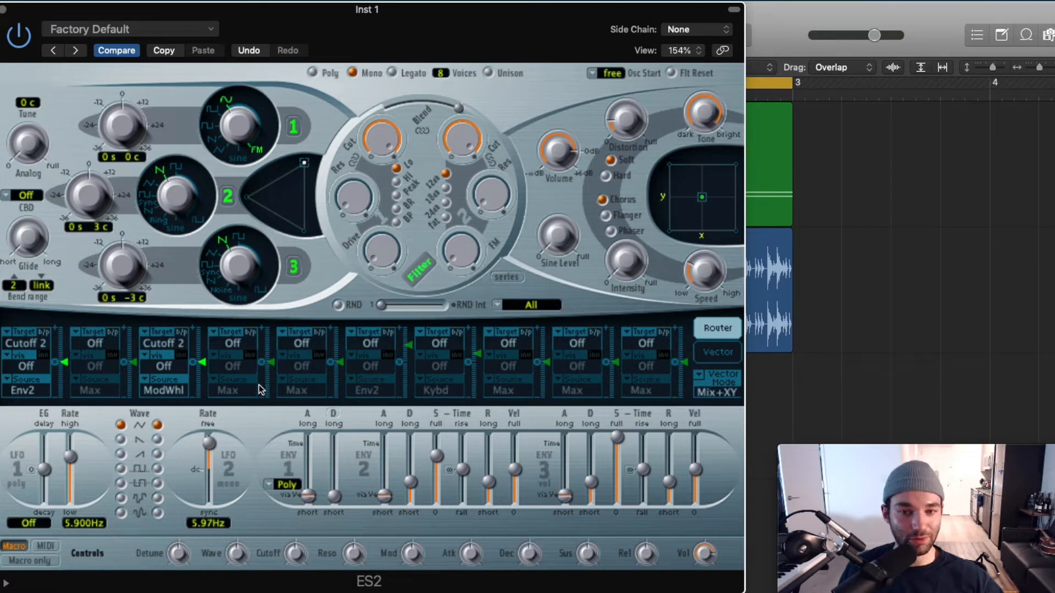
mouse_move(148, 374)
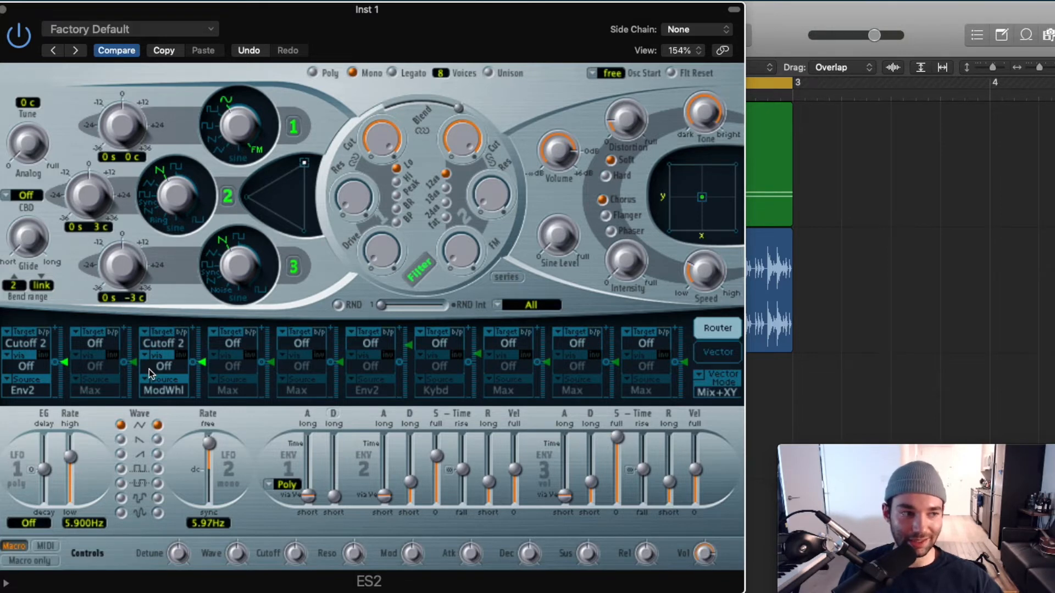
mouse_move(280, 569)
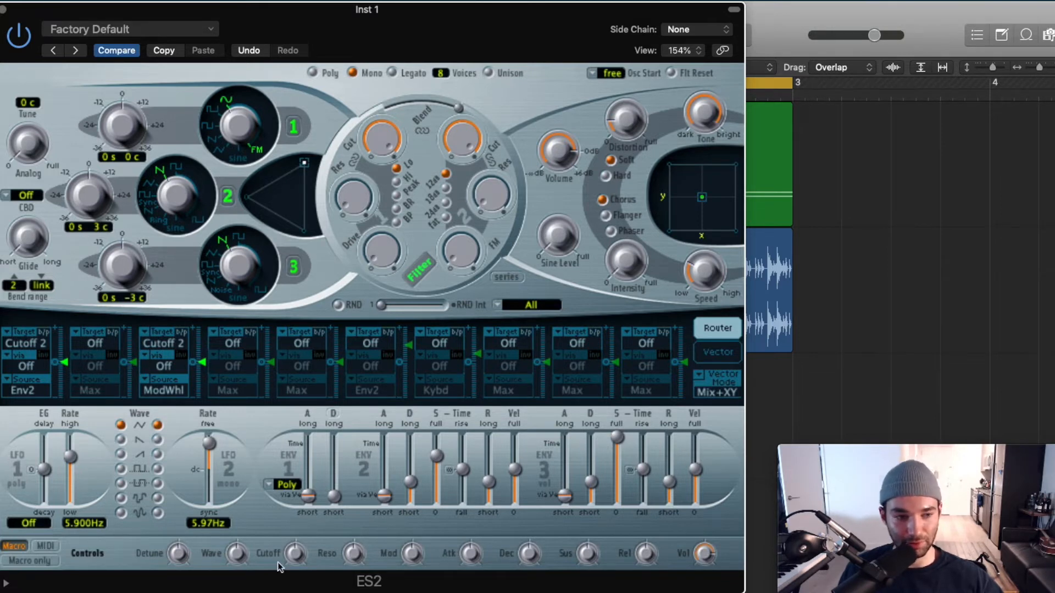
mouse_move(65, 335)
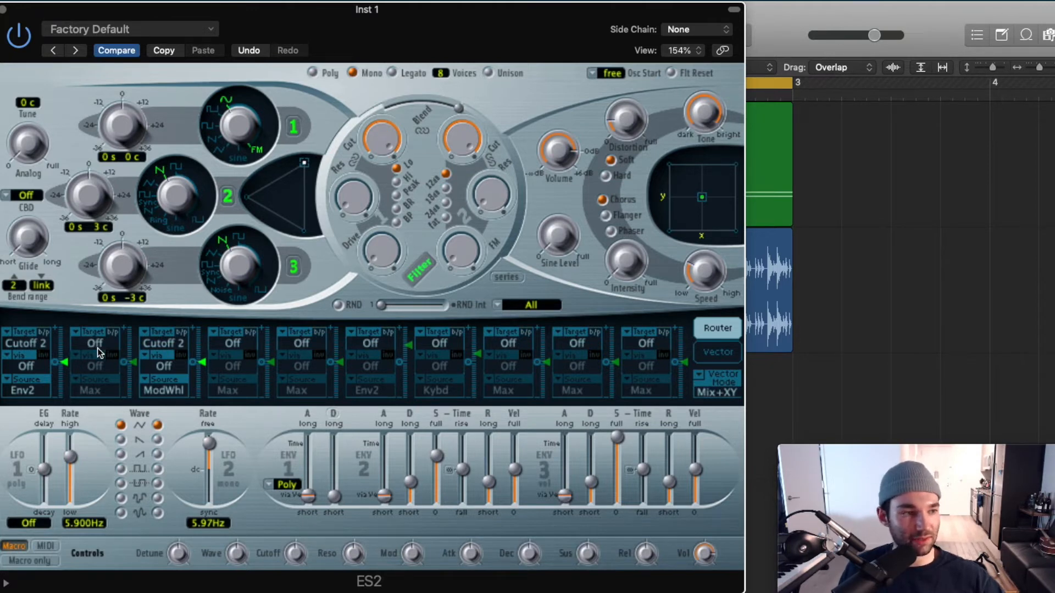
click(92, 343)
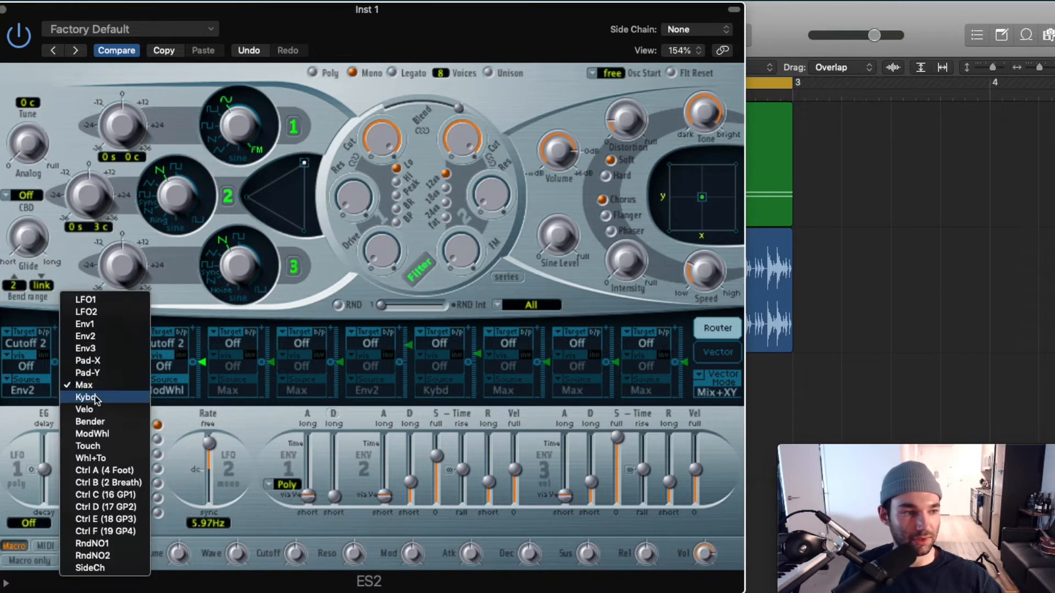
click(95, 396)
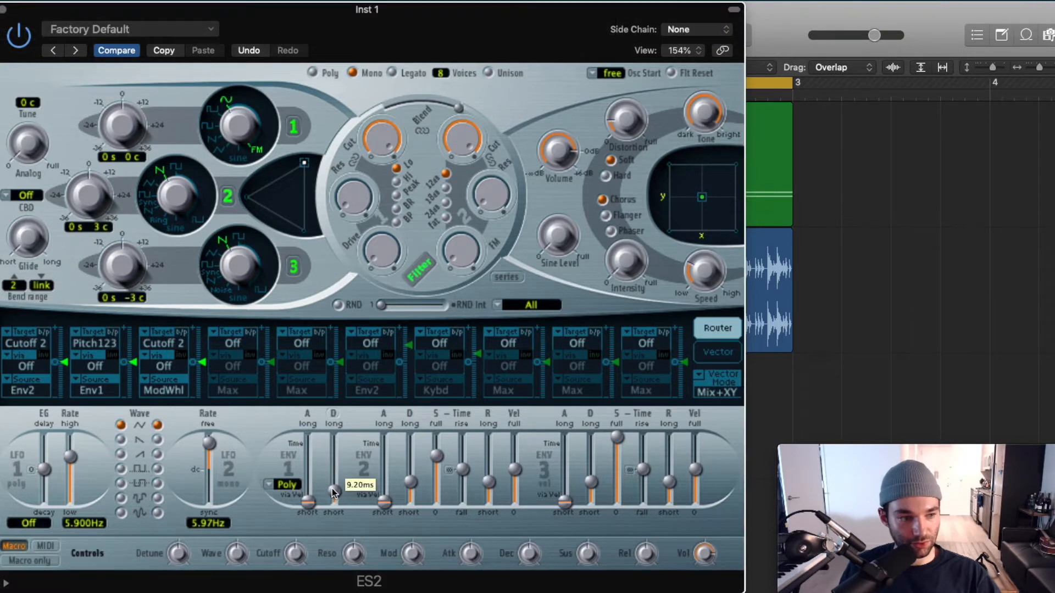
Give ENV1 a decay of about 9 ms and settle ENV2's decay after trying up to 4500 ms
drag(334, 492, 335, 484)
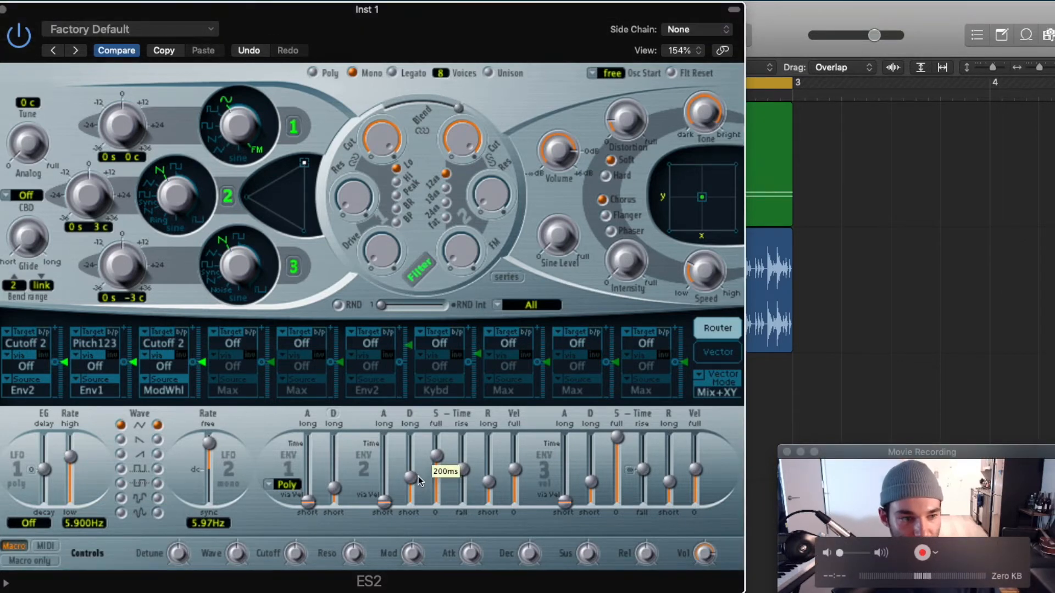
drag(410, 478, 409, 469)
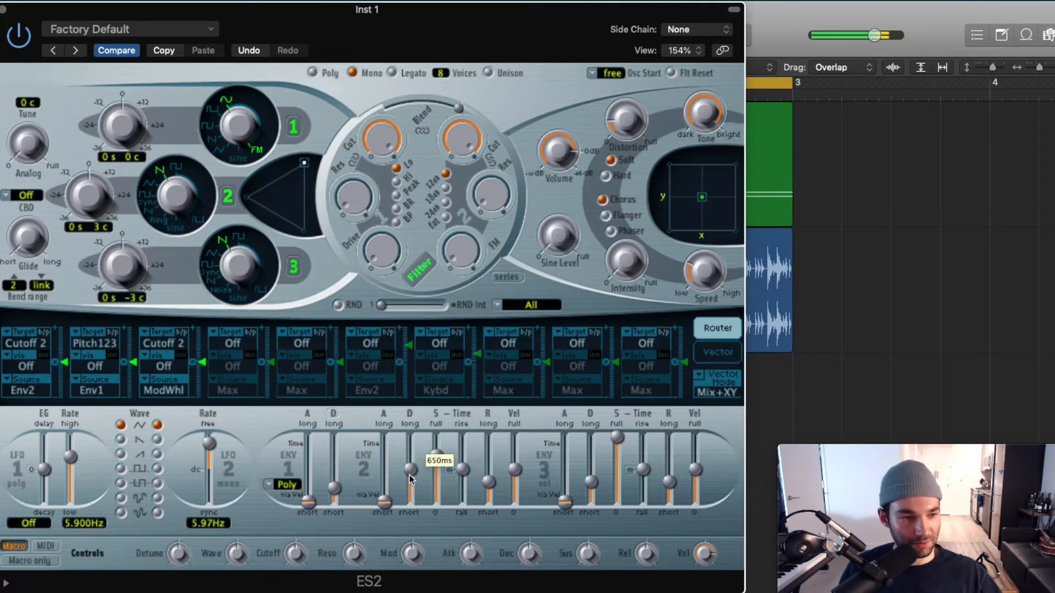
drag(412, 485, 412, 452)
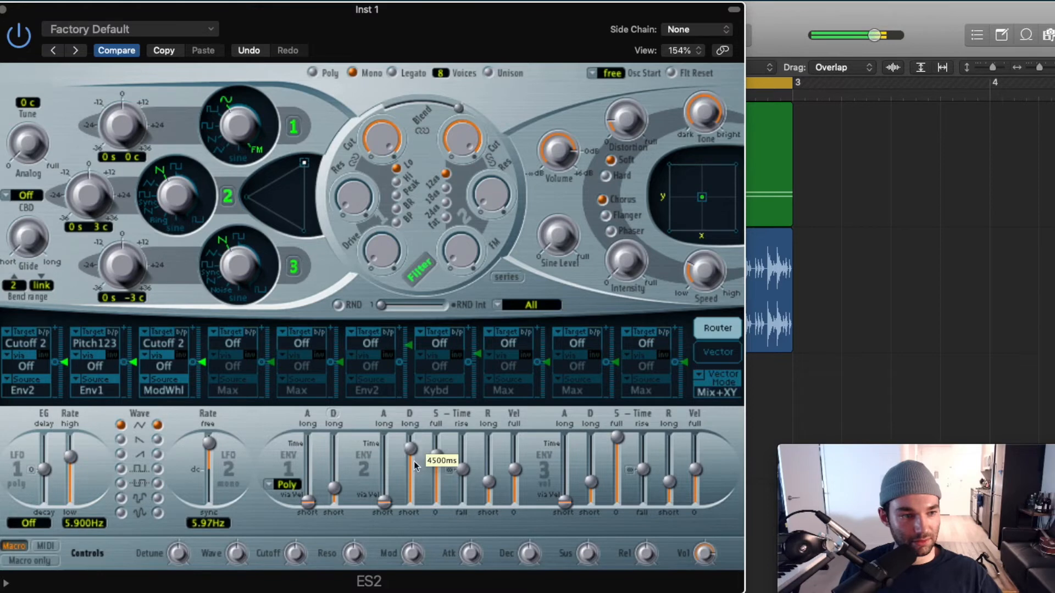
drag(412, 447, 412, 472)
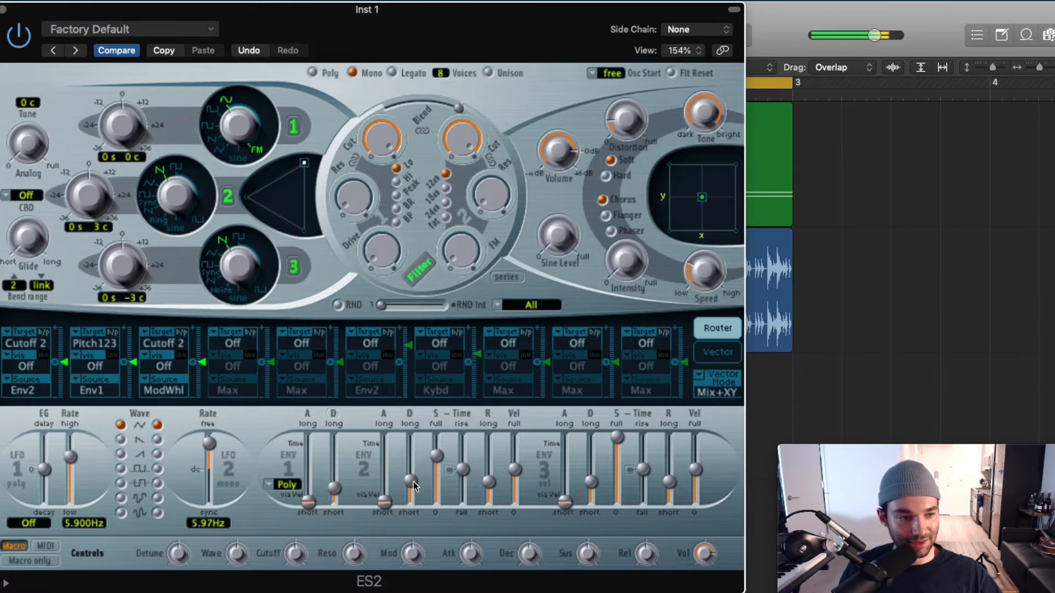
drag(410, 498, 410, 469)
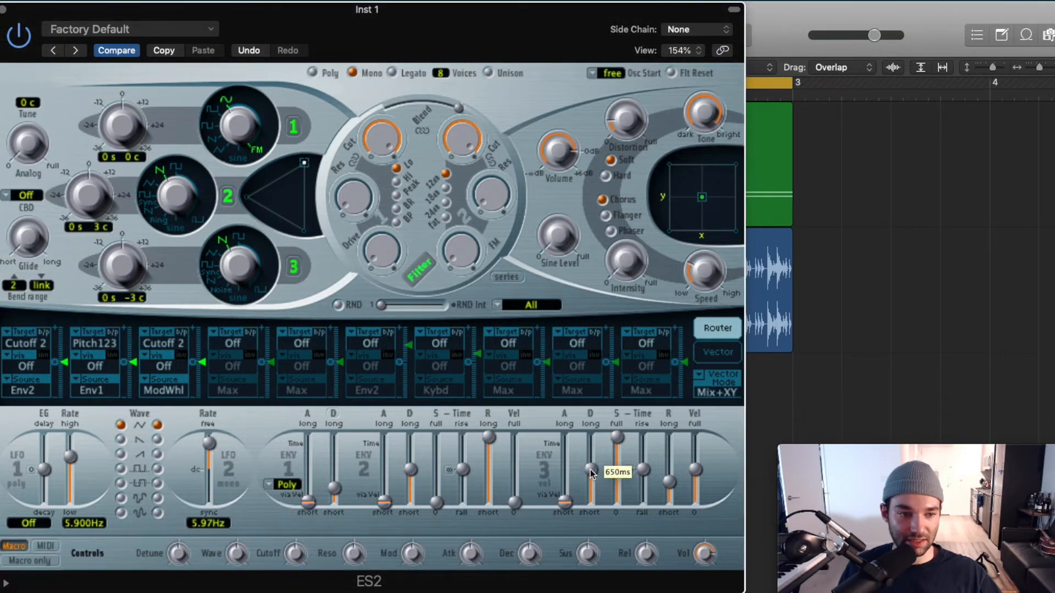
Set ENV3's decay to about 650 ms and adjust its release time
drag(591, 475, 592, 457)
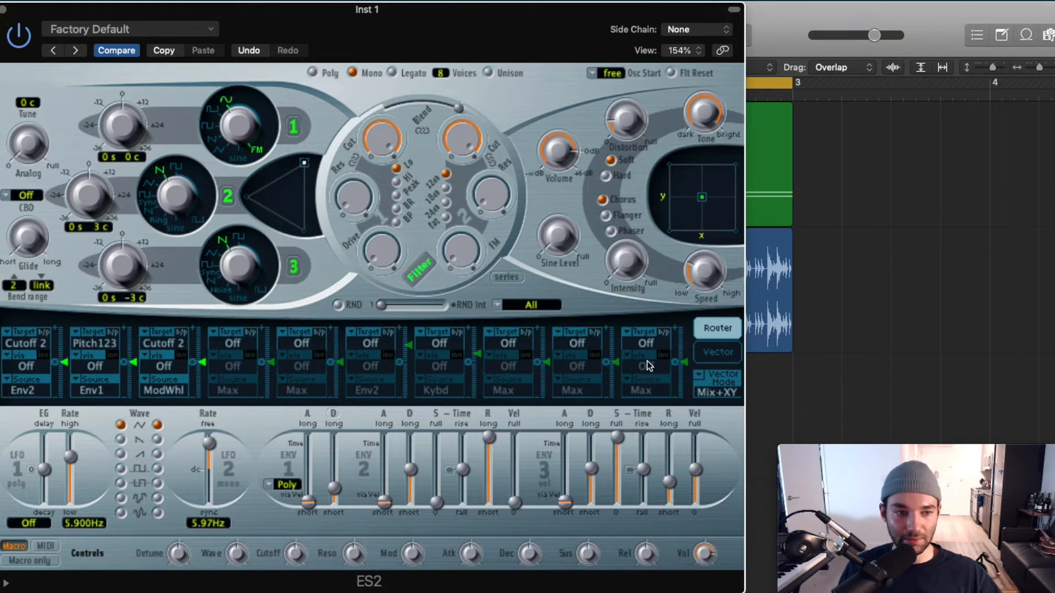
mouse_move(648, 476)
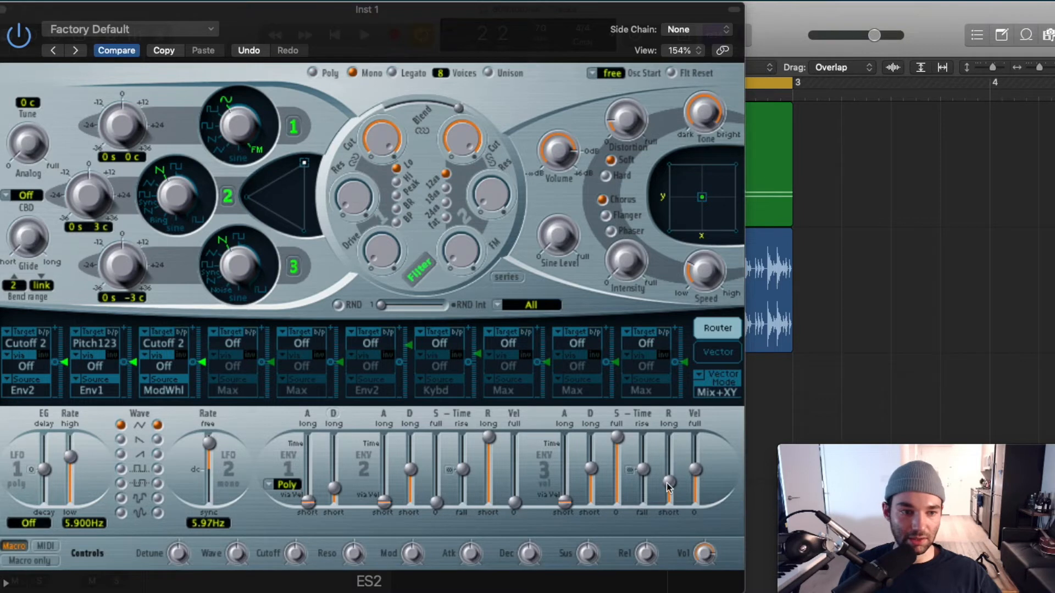
drag(668, 471, 668, 494)
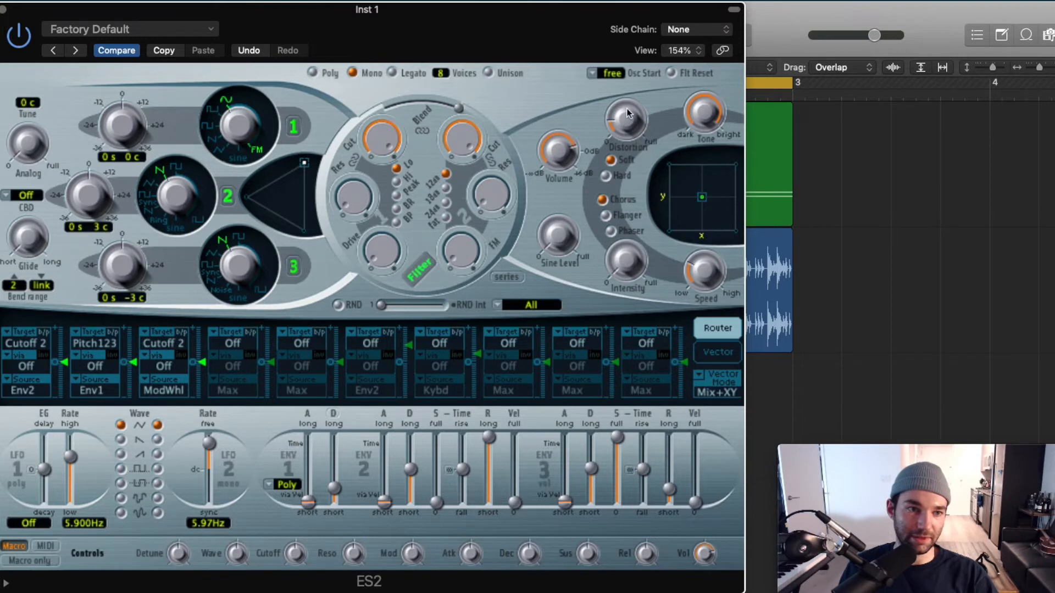
mouse_move(398, 97)
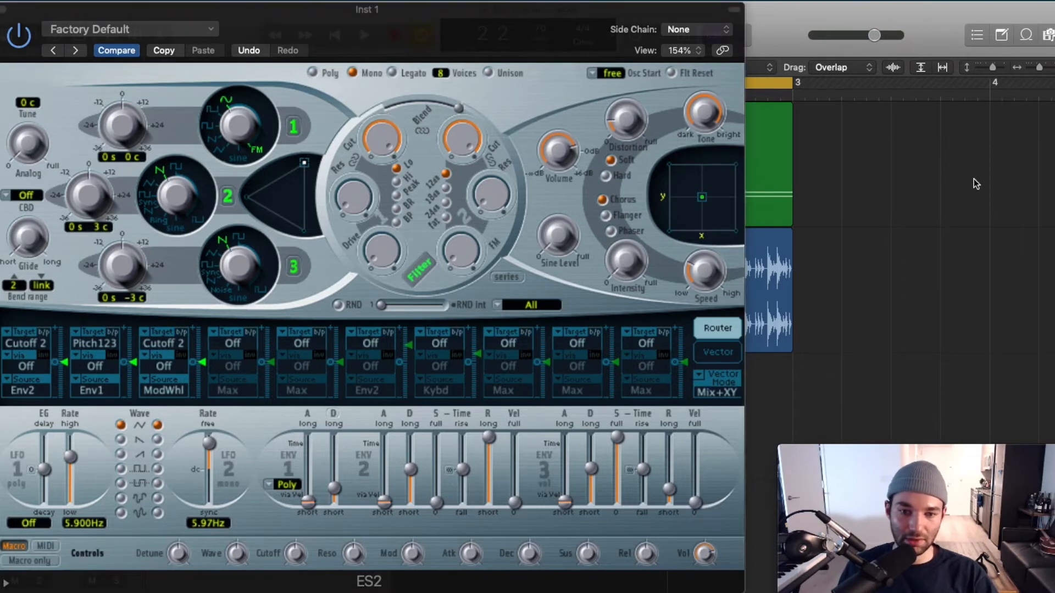
mouse_move(177, 281)
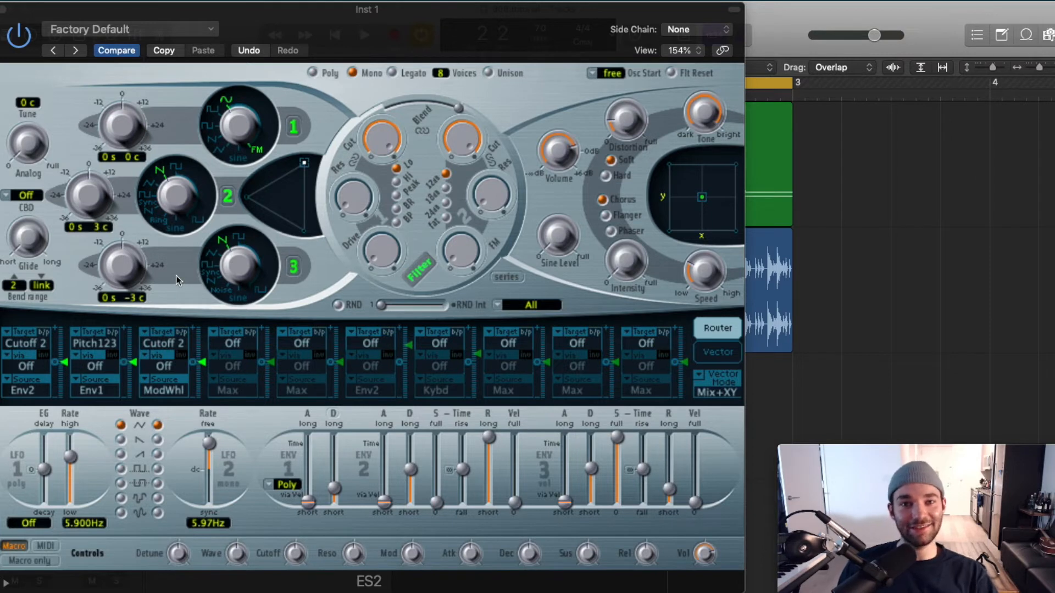
mouse_move(76, 12)
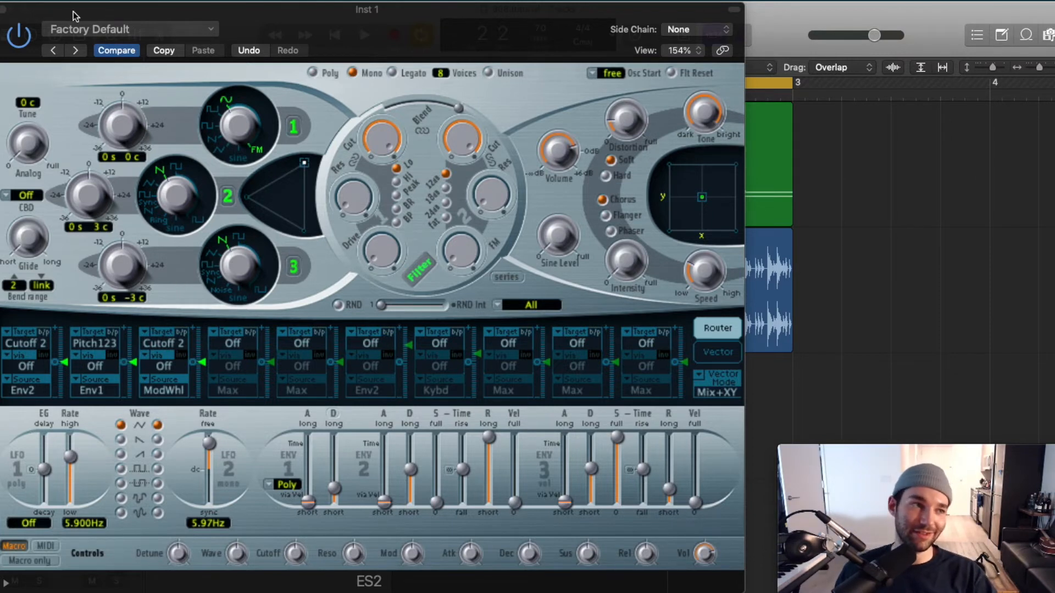
mouse_move(194, 20)
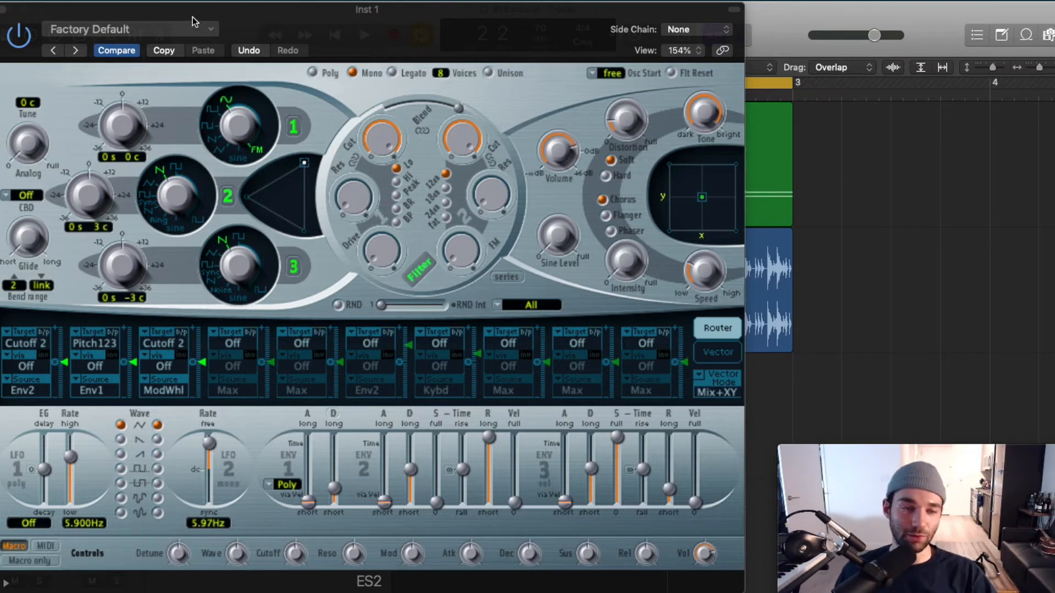
Save the ES2 patch as a setting named '808 template' via Save As
click(123, 29)
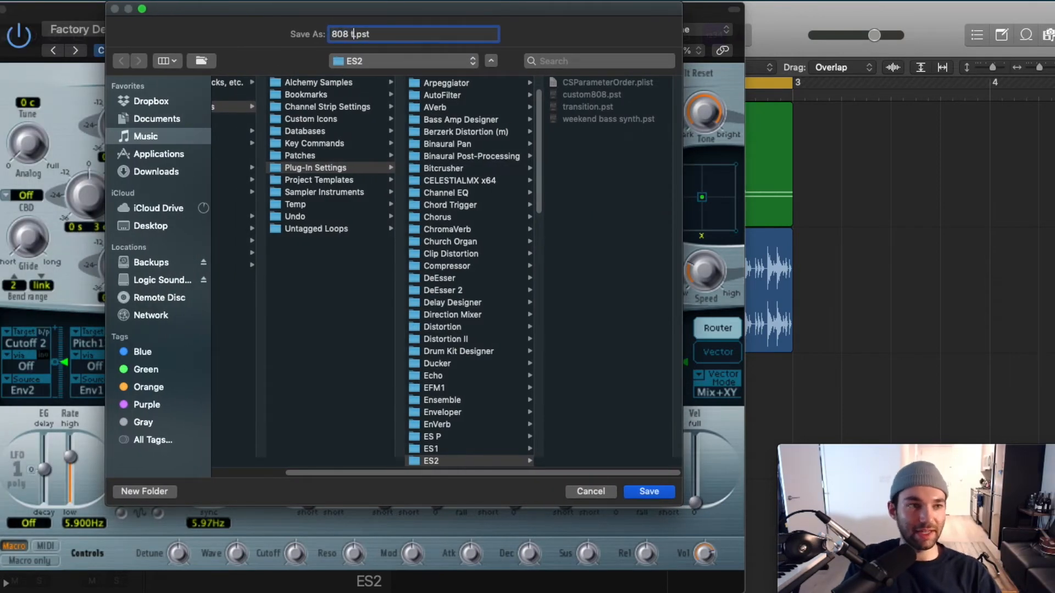
click(648, 491)
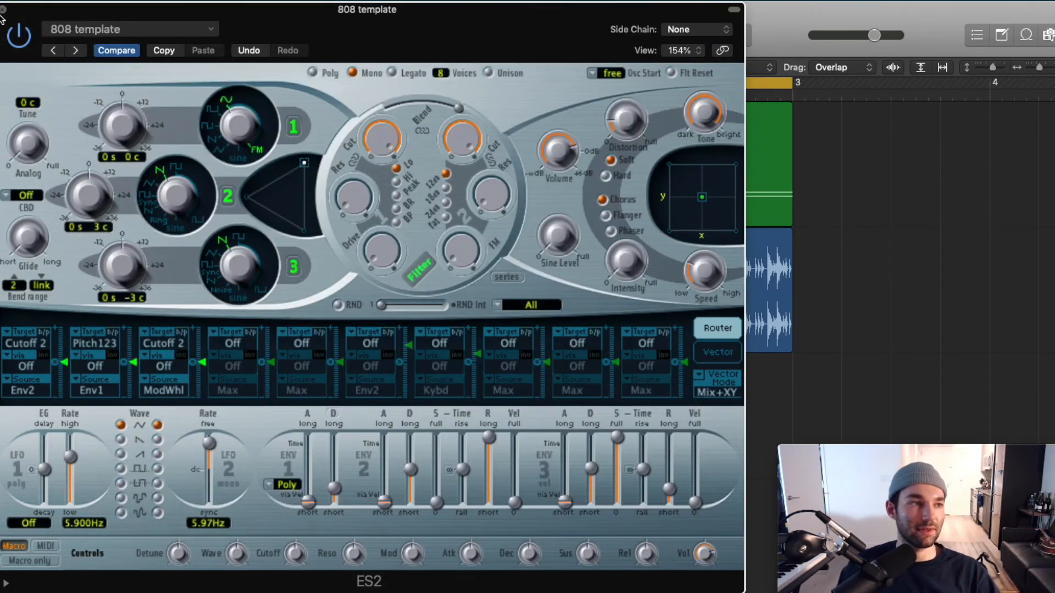
List the saved ES2 settings to confirm '808 template' is available
click(125, 29)
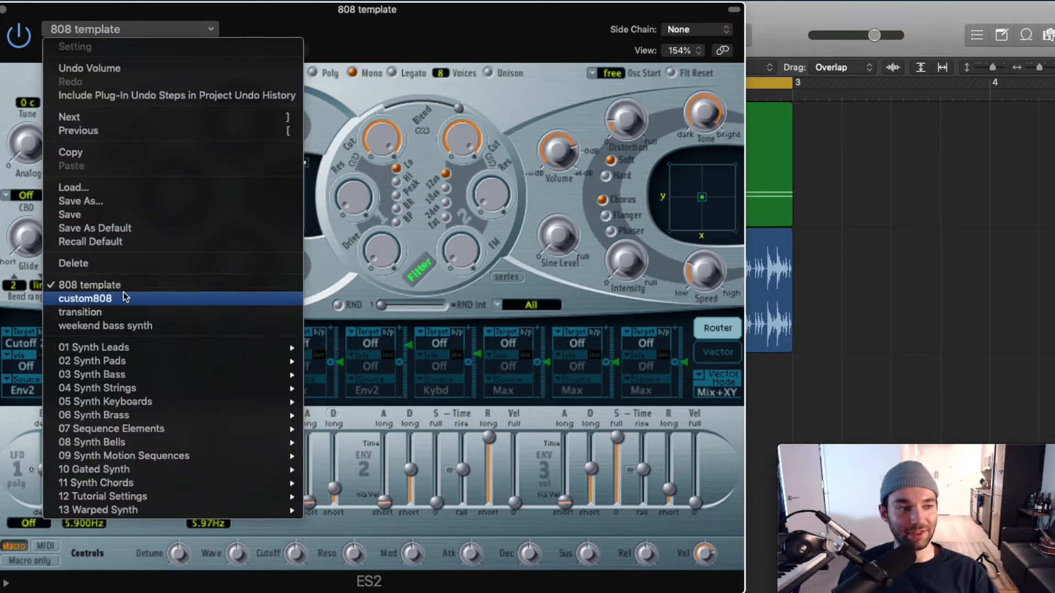
mouse_move(68, 6)
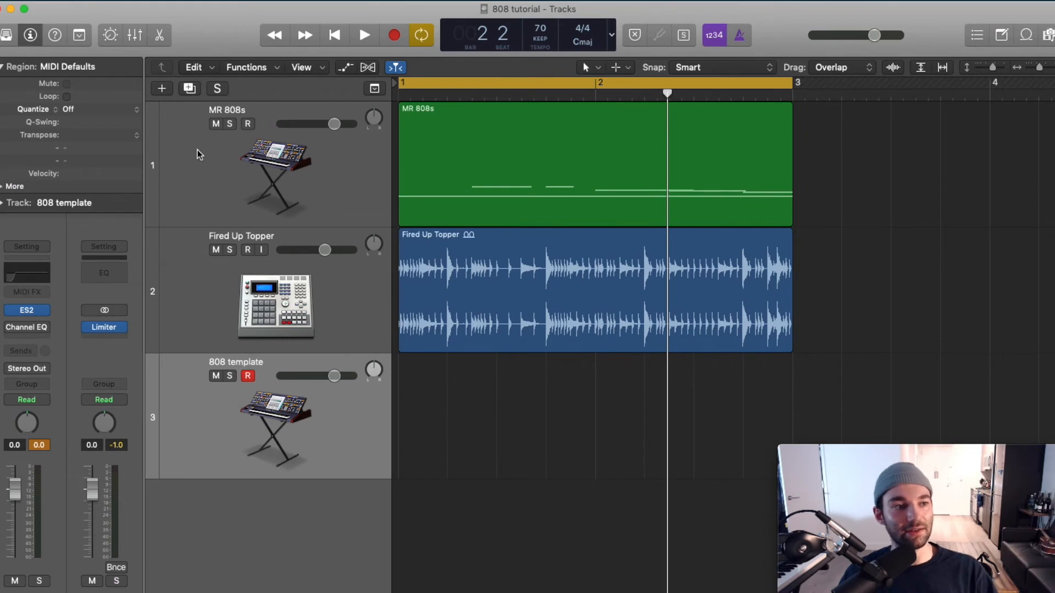
Copy Phat FX onto the 808 template channel in the mixer and load its Stereo version
click(198, 159)
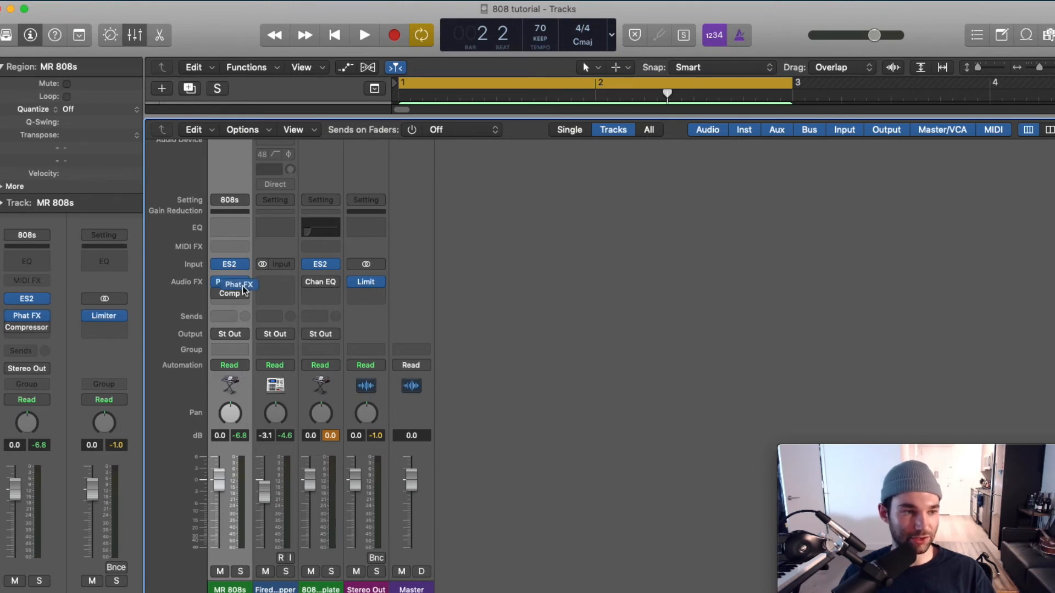
drag(239, 284, 319, 292)
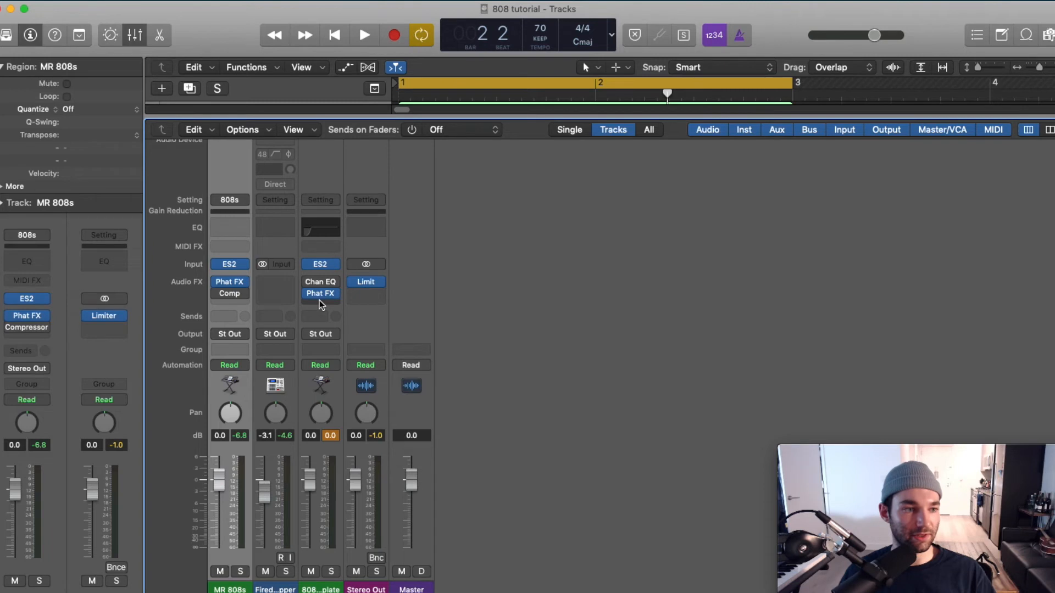
click(321, 293)
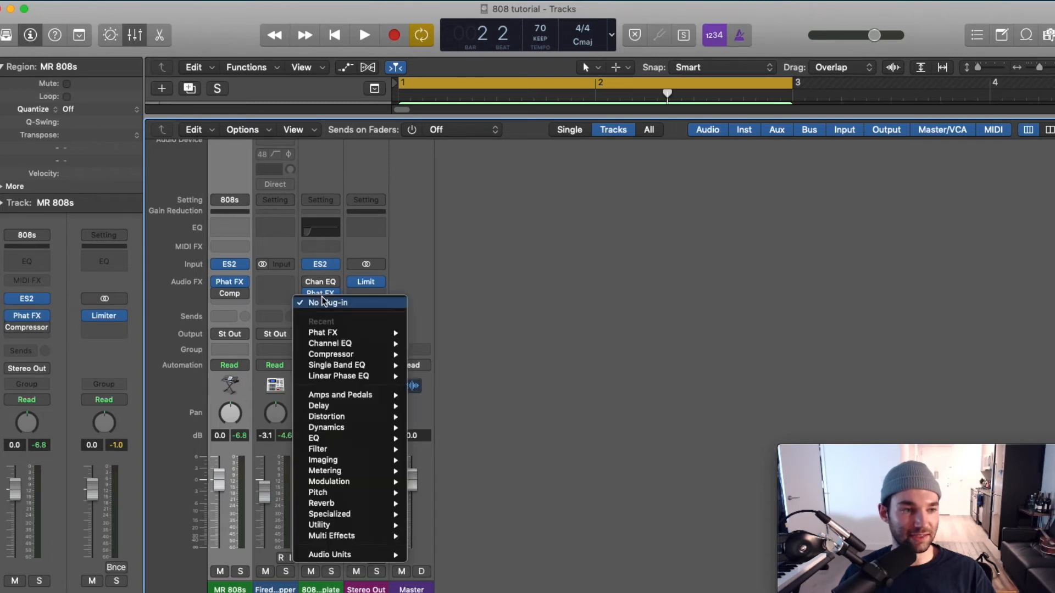
mouse_move(336, 489)
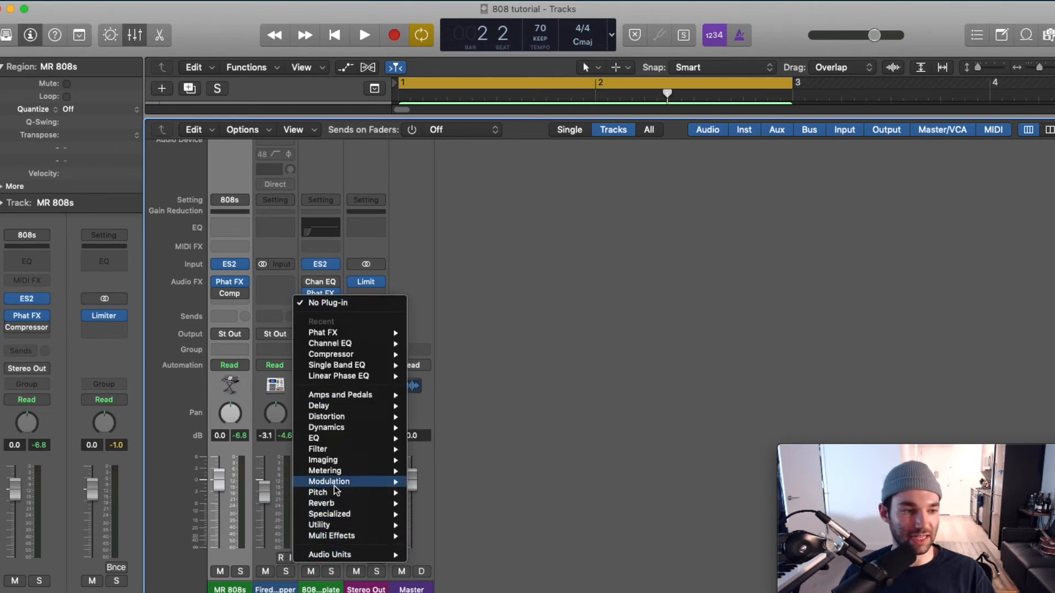
mouse_move(341, 536)
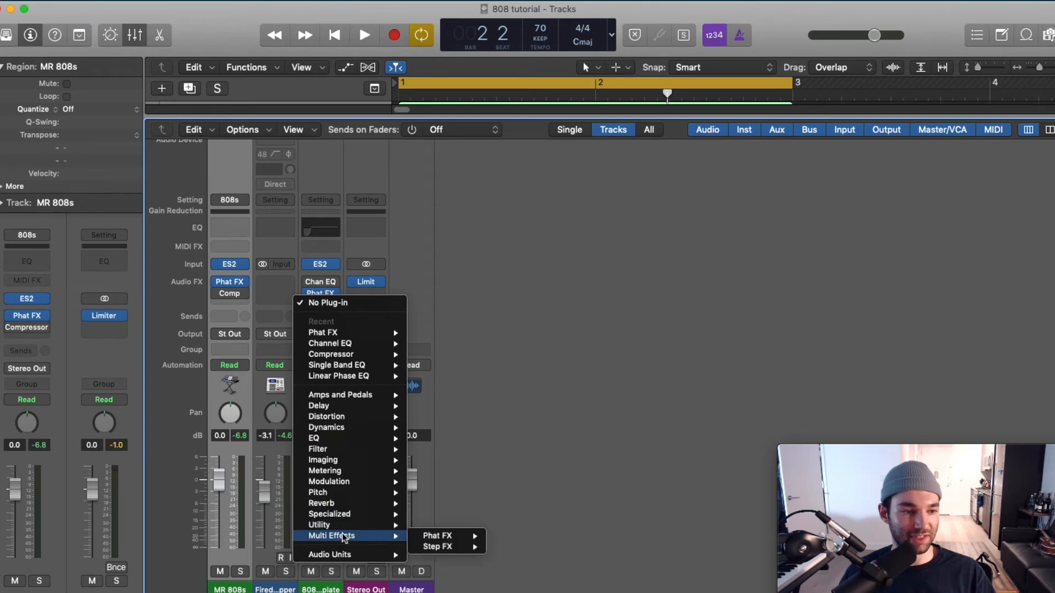
mouse_move(437, 536)
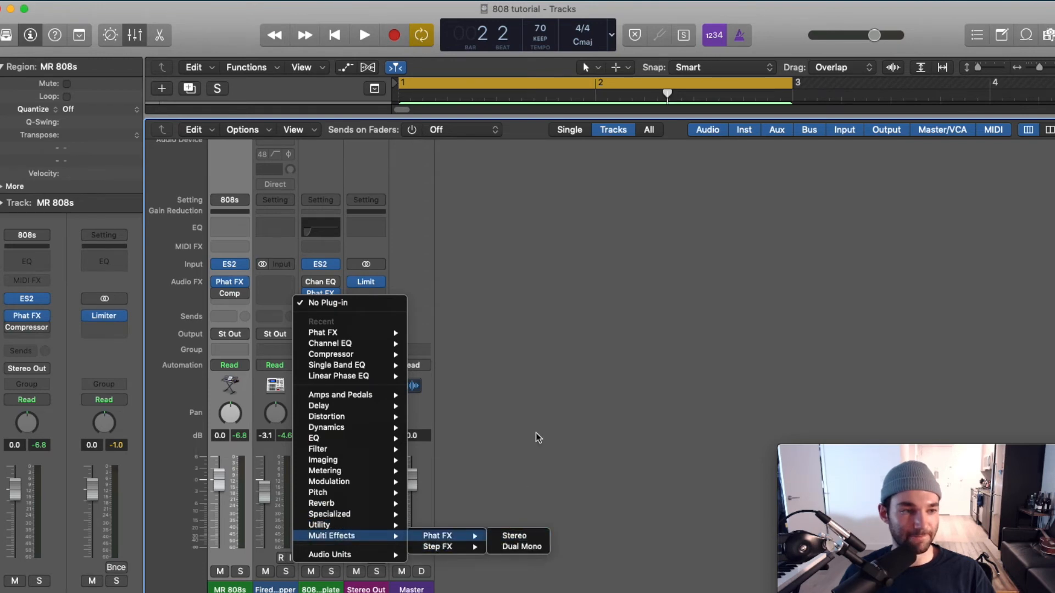
click(518, 537)
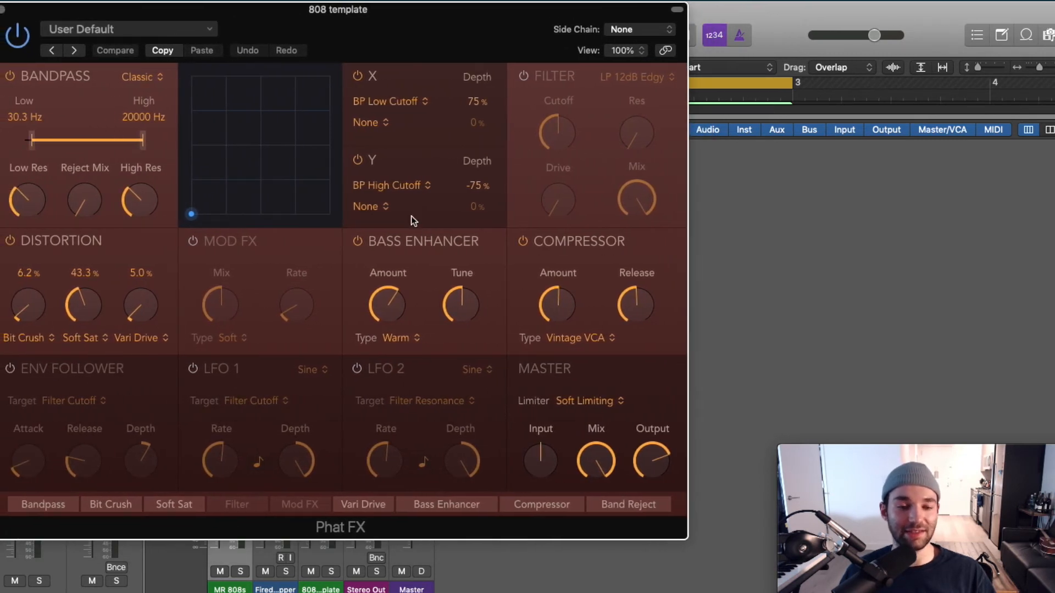
mouse_move(503, 27)
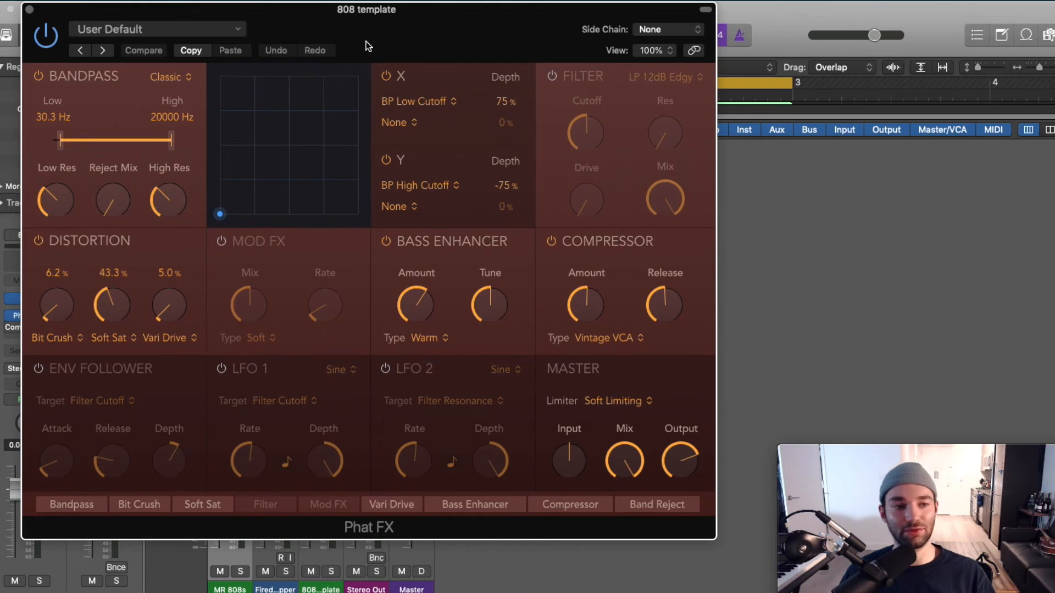
mouse_move(479, 167)
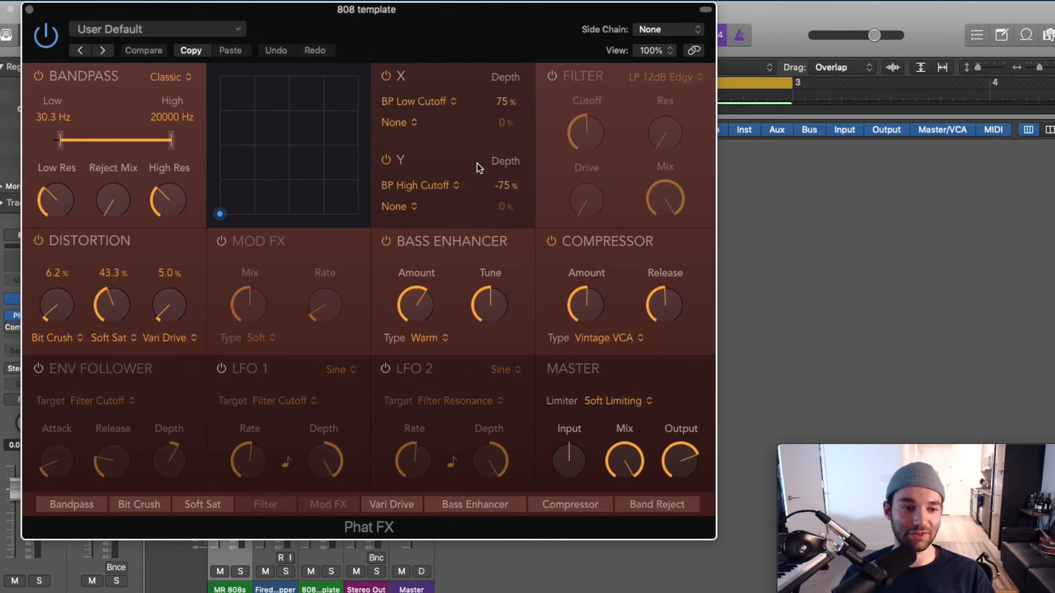
mouse_move(512, 81)
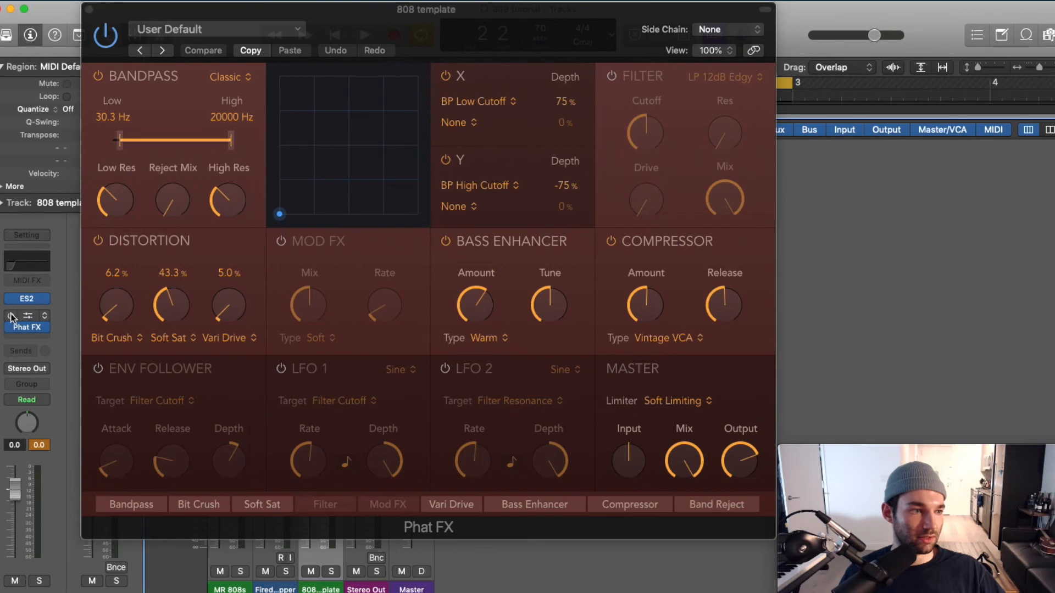
Insert a Channel EQ above Phat FX, then bring the Phat FX window back and move it left
click(12, 317)
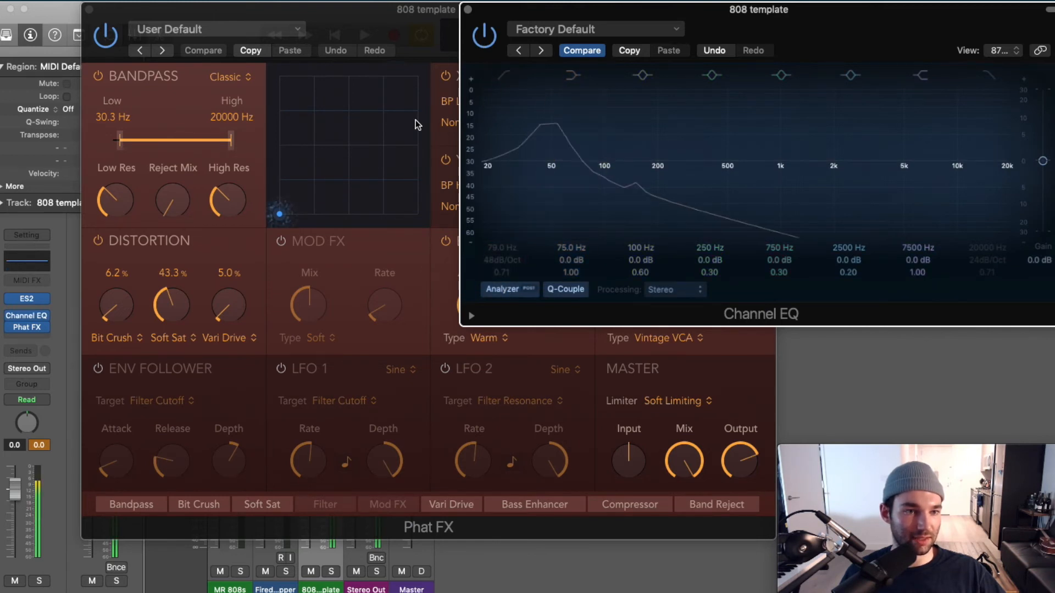
click(426, 9)
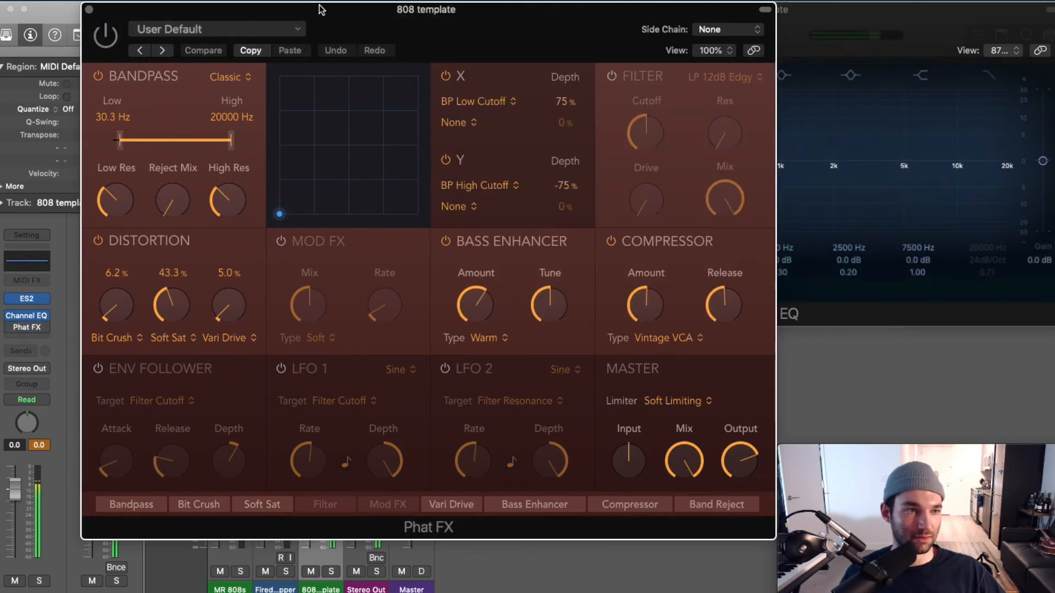
drag(427, 10, 329, 10)
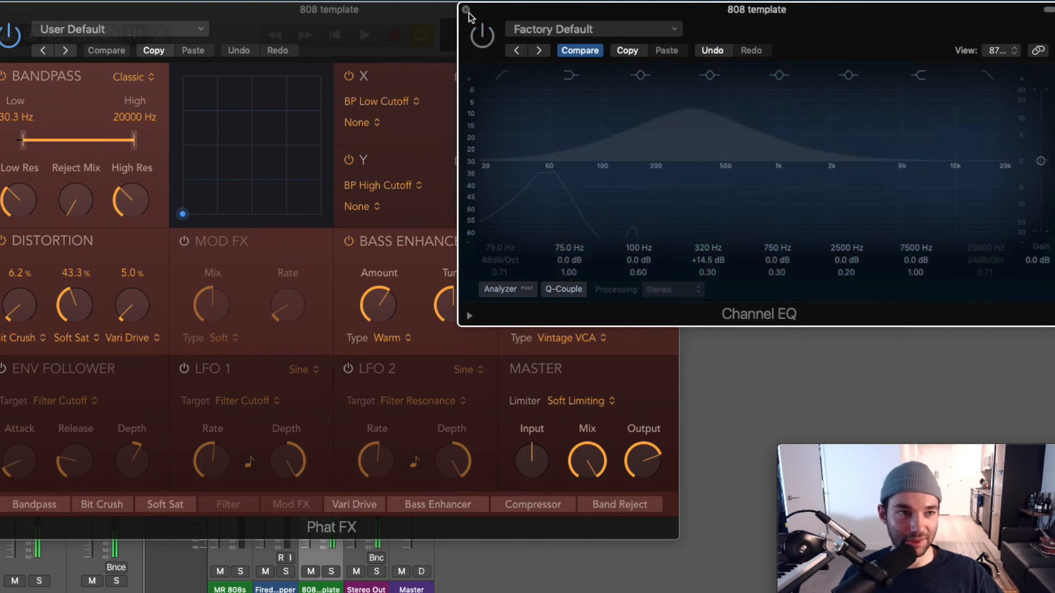
Close the Channel EQ window, leaving Phat FX's bandpass and resonance controls visible
click(466, 10)
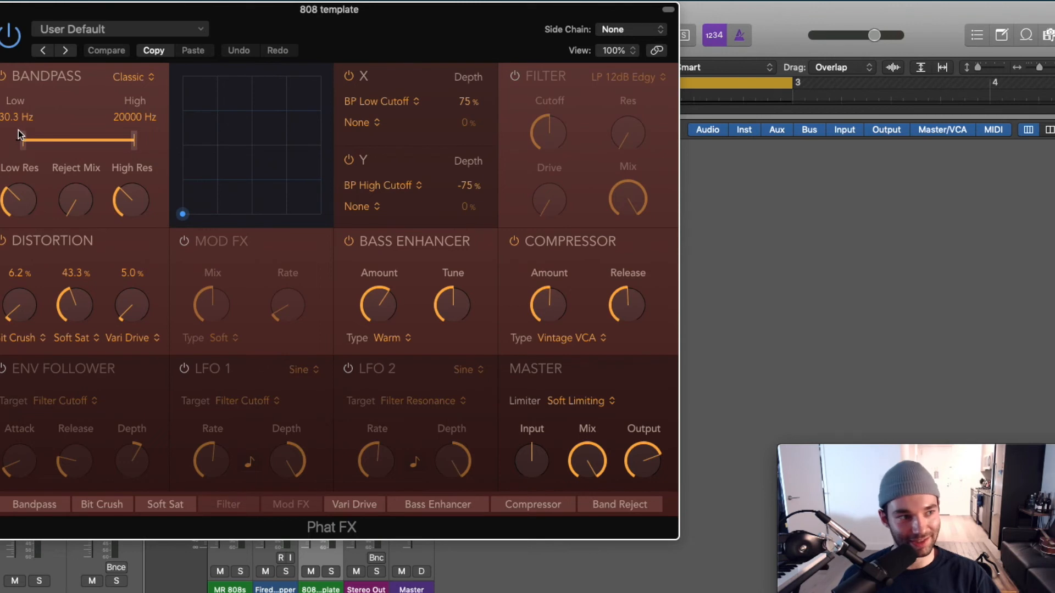
mouse_move(22, 122)
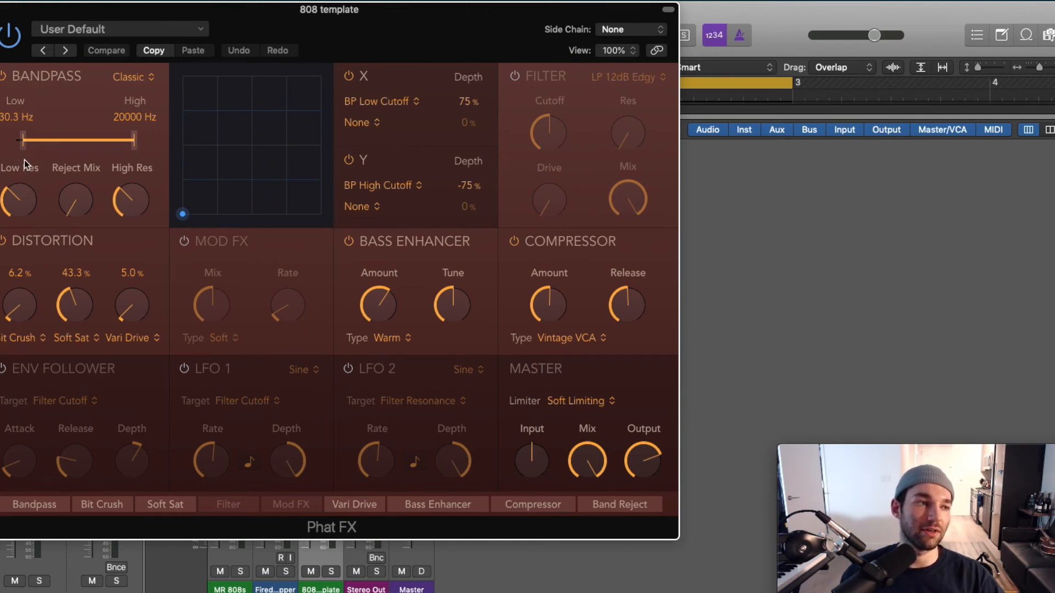
mouse_move(151, 149)
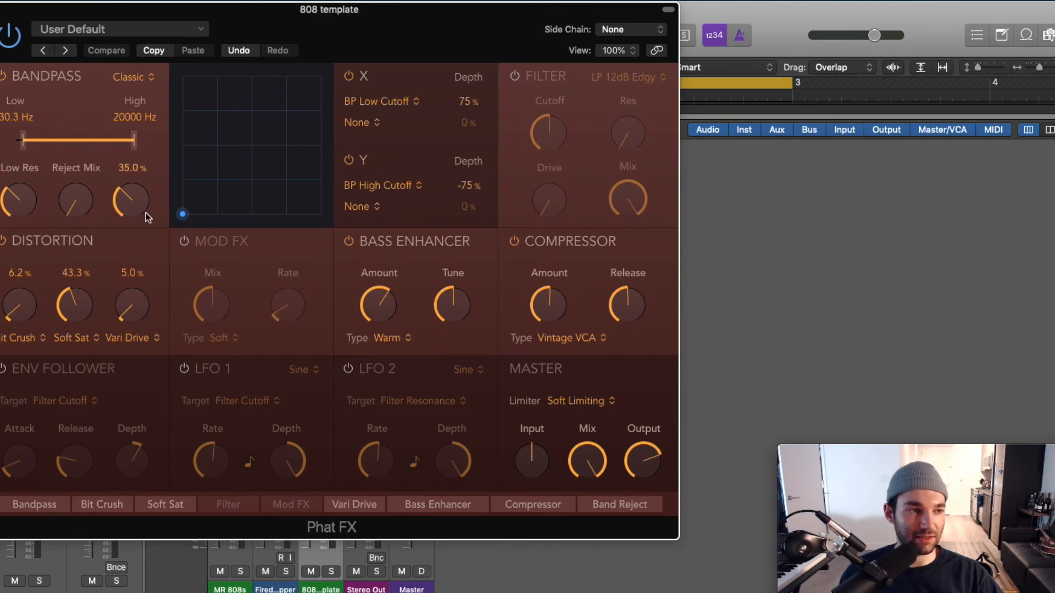
mouse_move(158, 213)
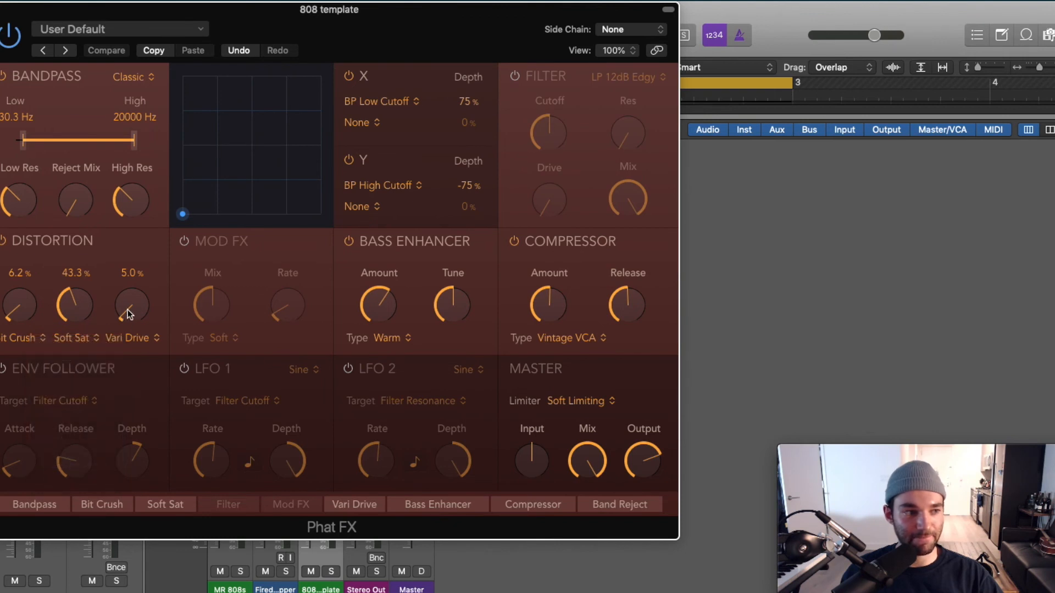
Keep Vari Drive as the distortion type and Warm as the bass enhancer type
click(127, 338)
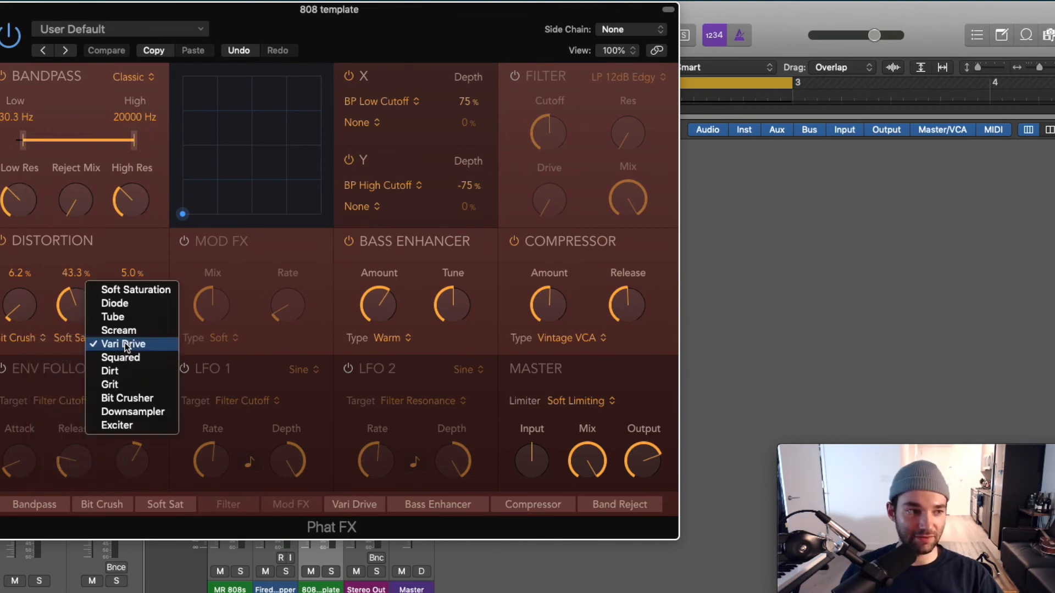
click(124, 344)
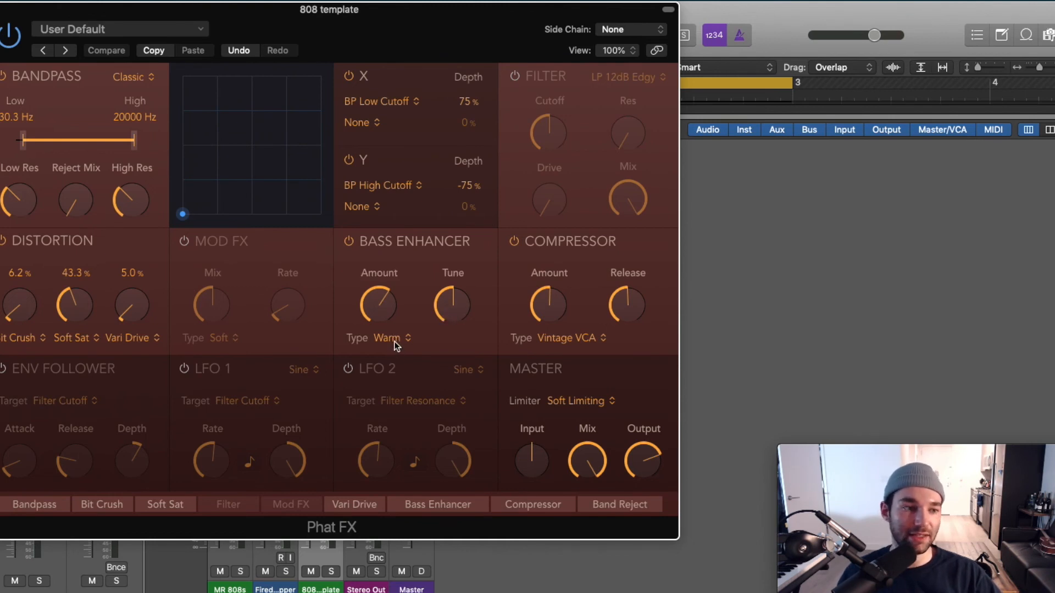
click(386, 339)
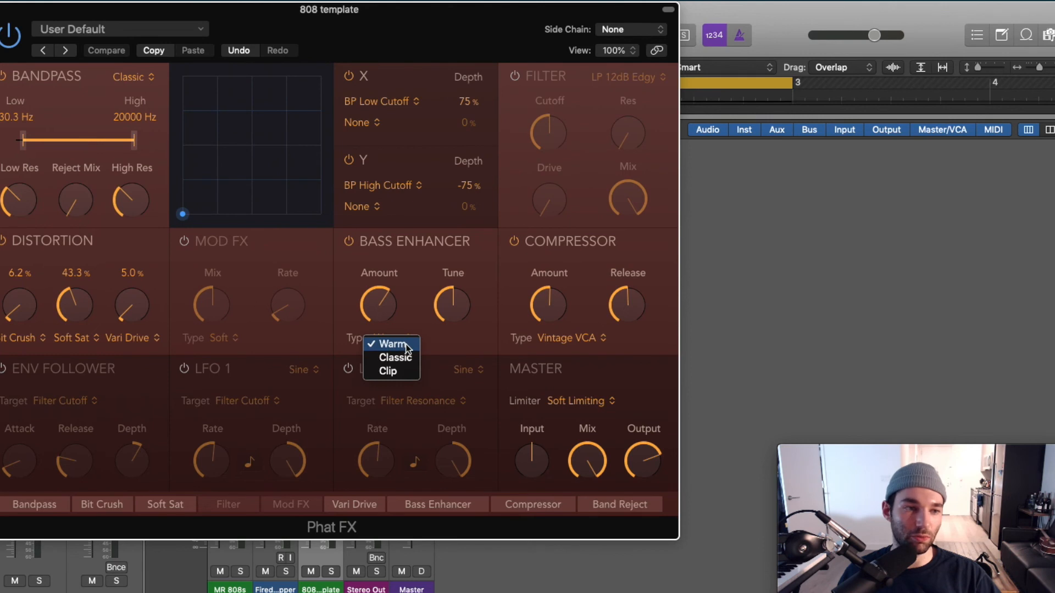
click(394, 344)
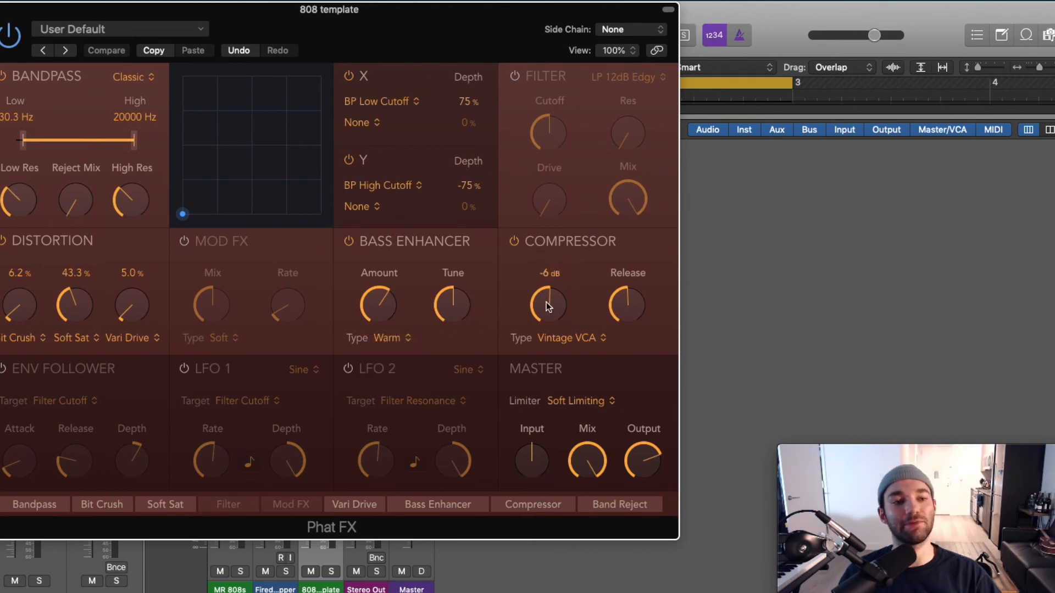
Nudge the Compressor Amount and keep Vintage VCA as the compressor type
click(106, 50)
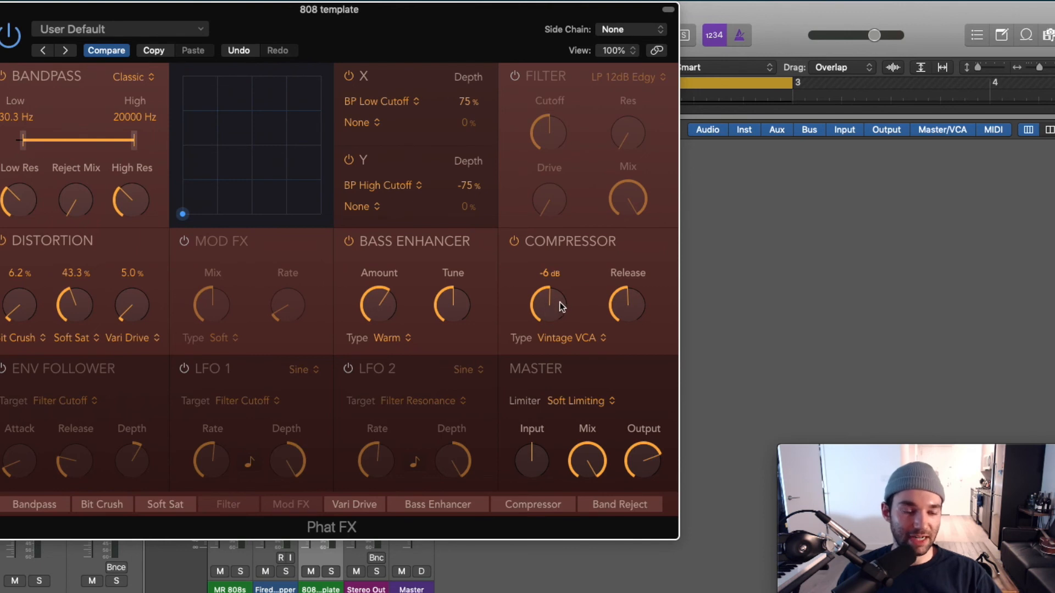
drag(627, 307, 628, 296)
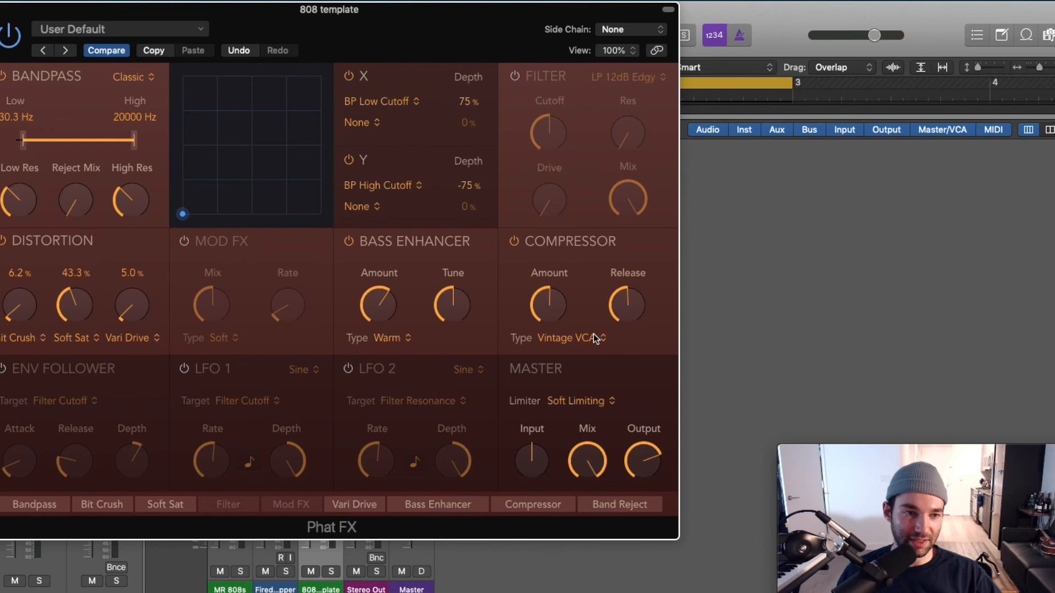
click(567, 339)
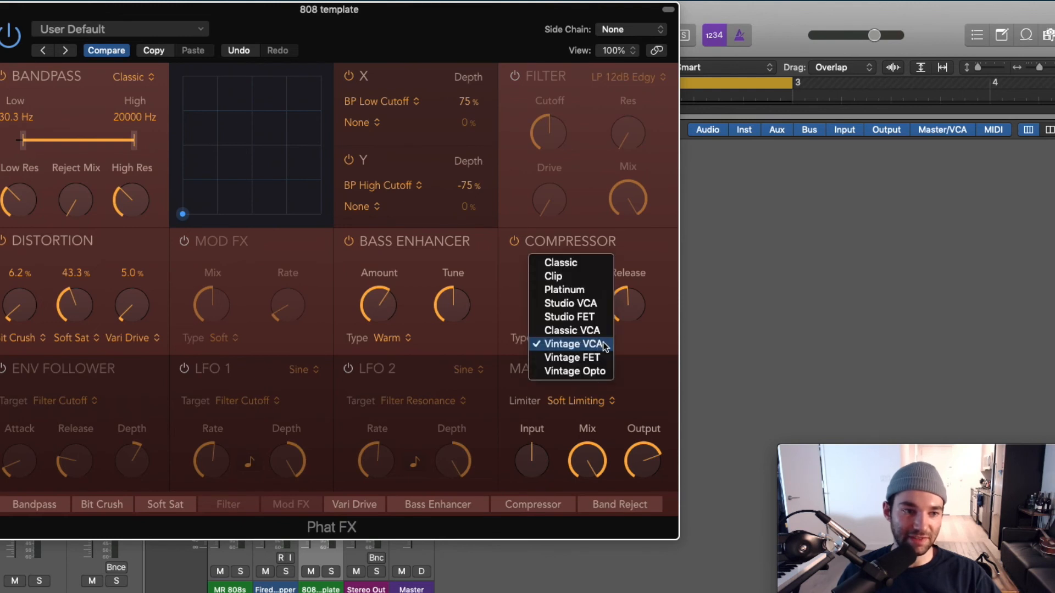
click(571, 344)
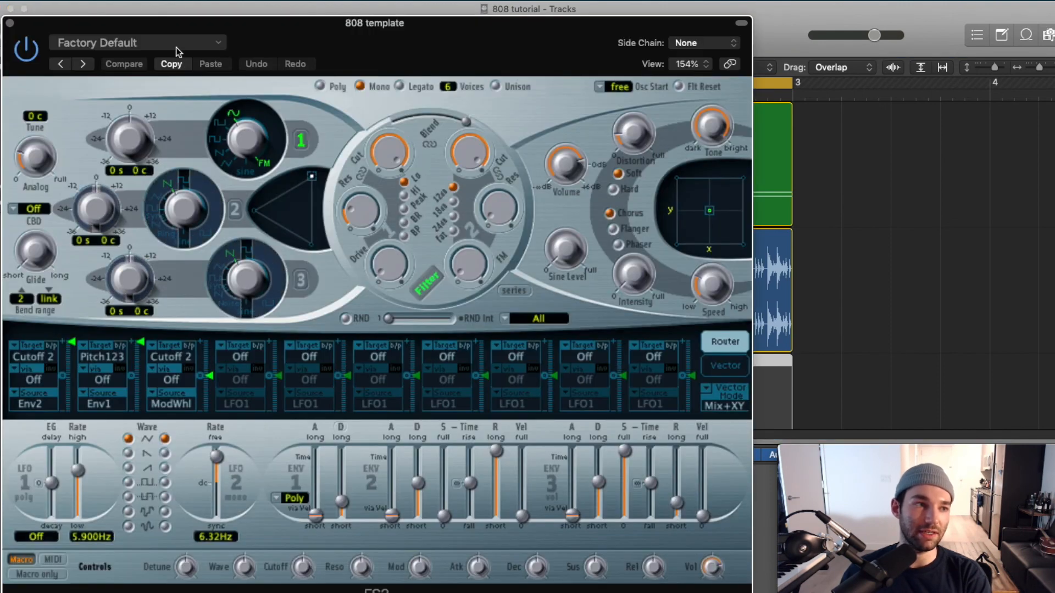
Close ES2, inspect the track's Compressor and its Side Chain menu, then close it
click(135, 43)
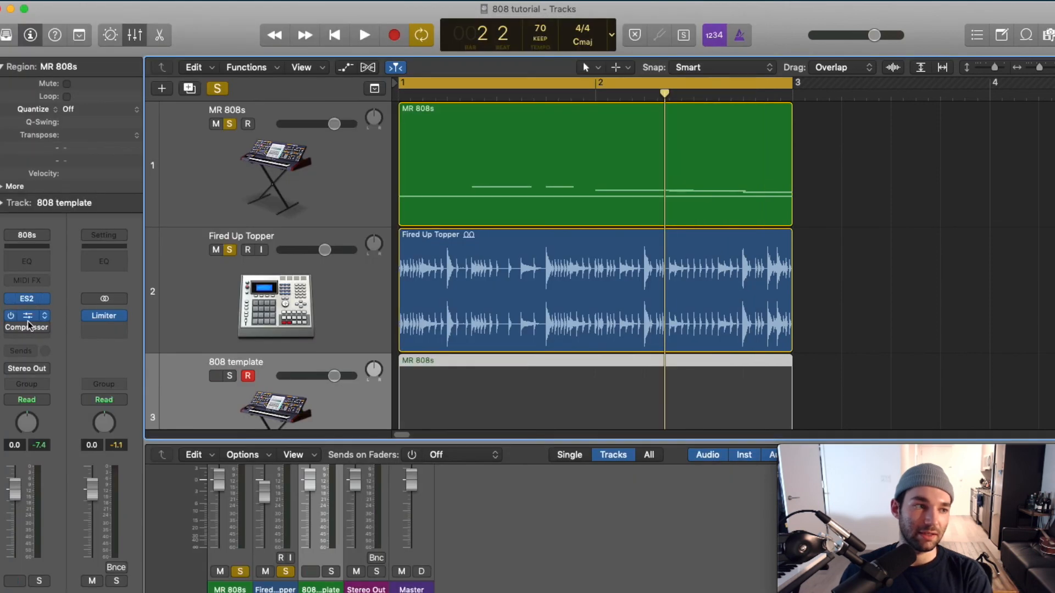
click(26, 316)
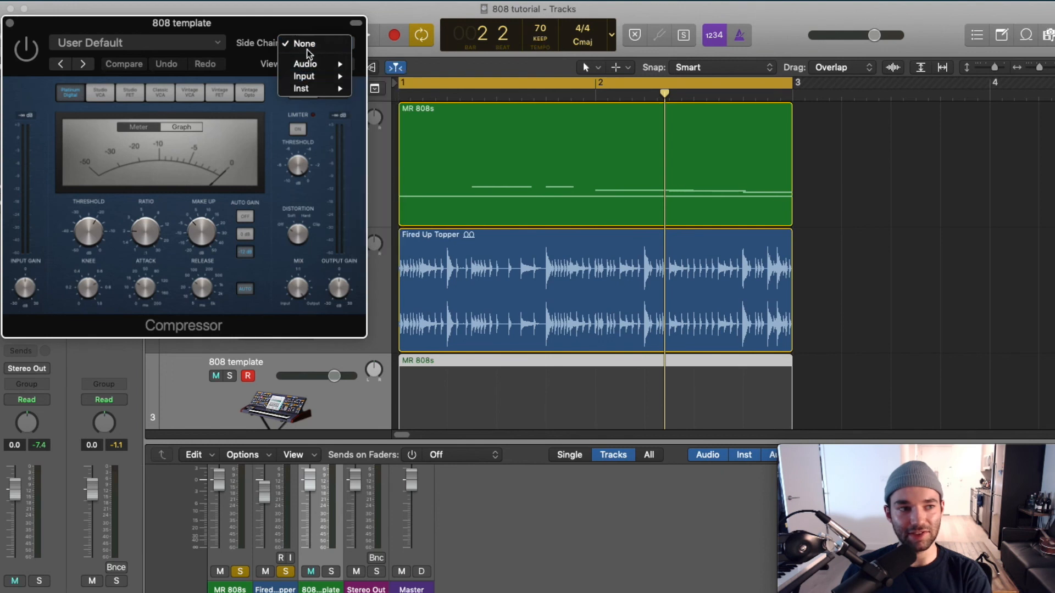
mouse_move(306, 63)
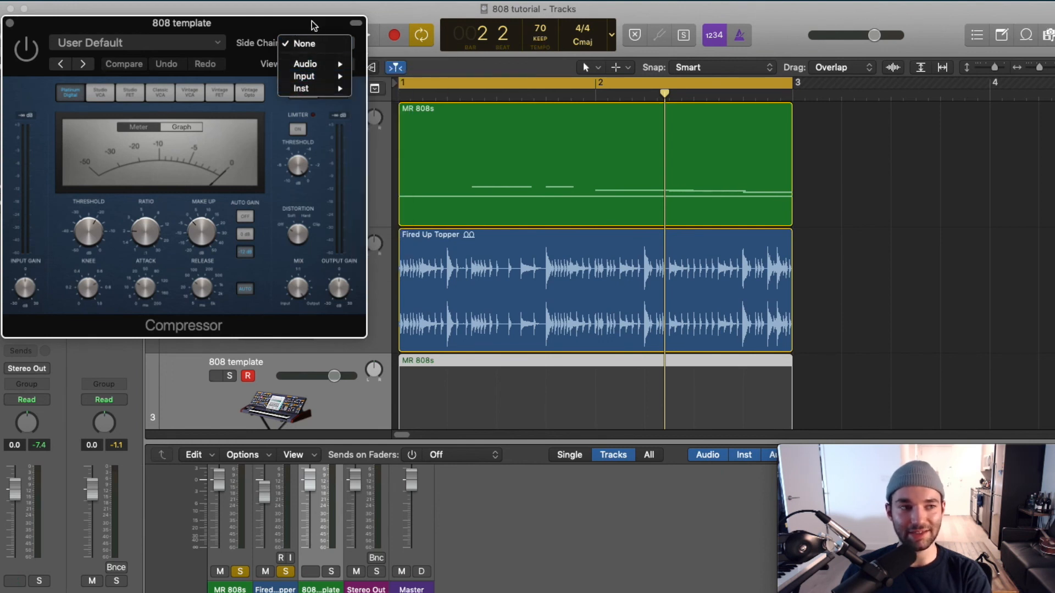
click(303, 44)
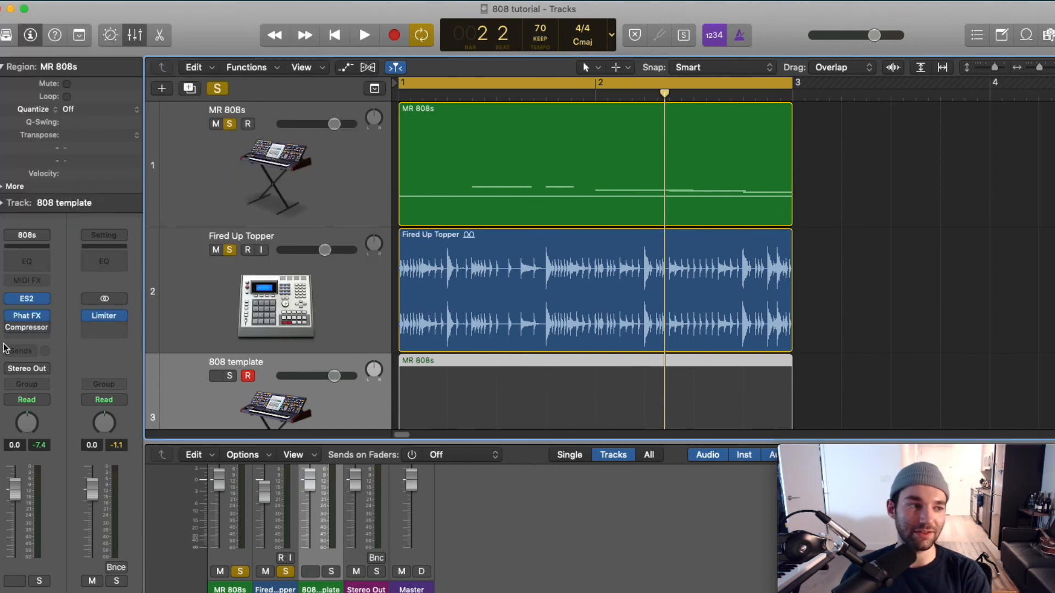
mouse_move(370, 222)
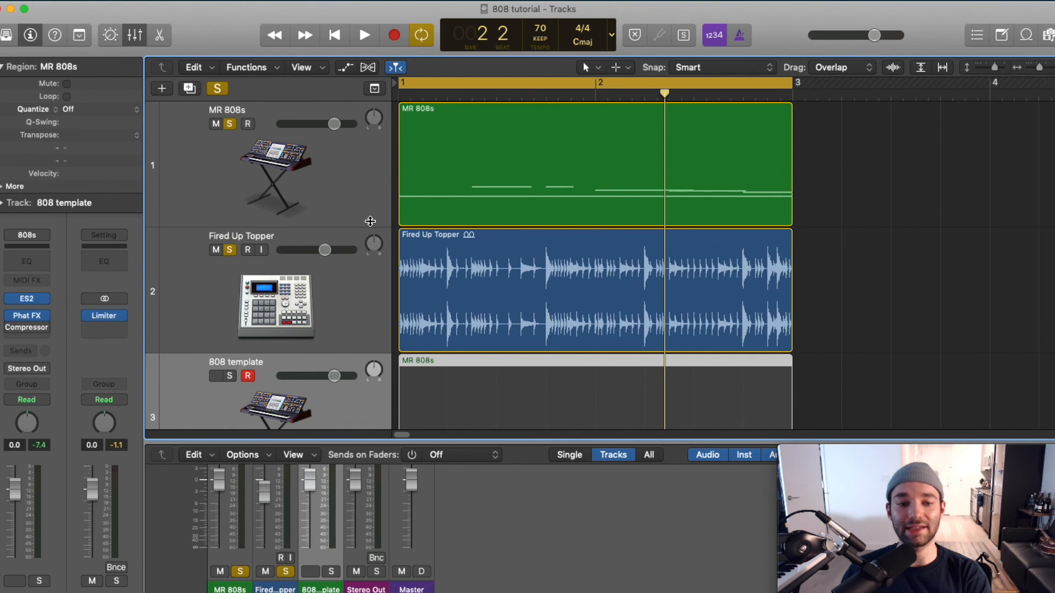